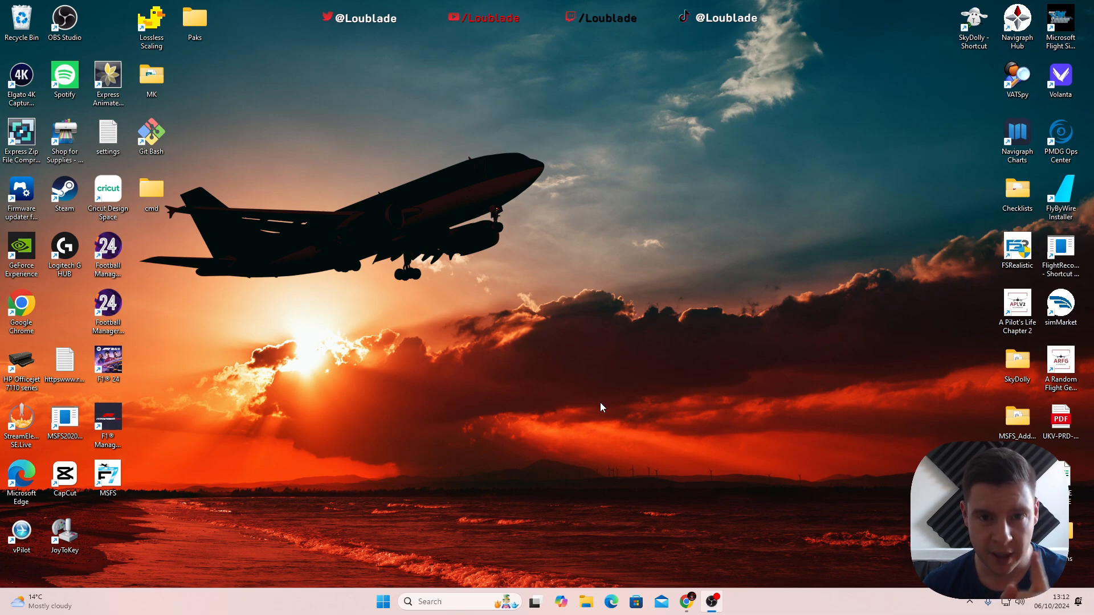
mouse_move(684, 562)
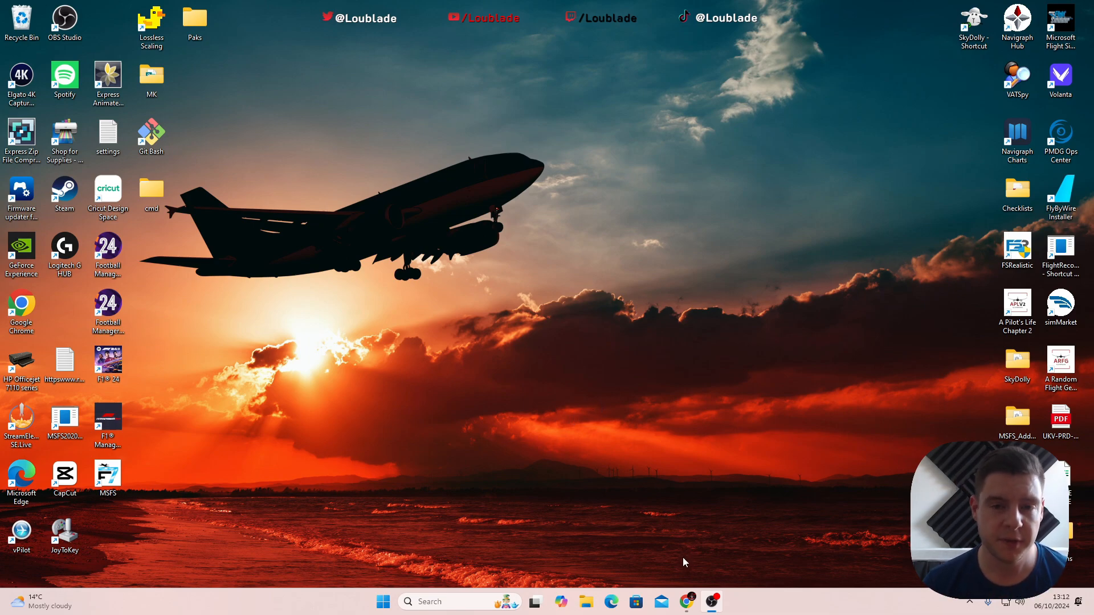
mouse_move(688, 602)
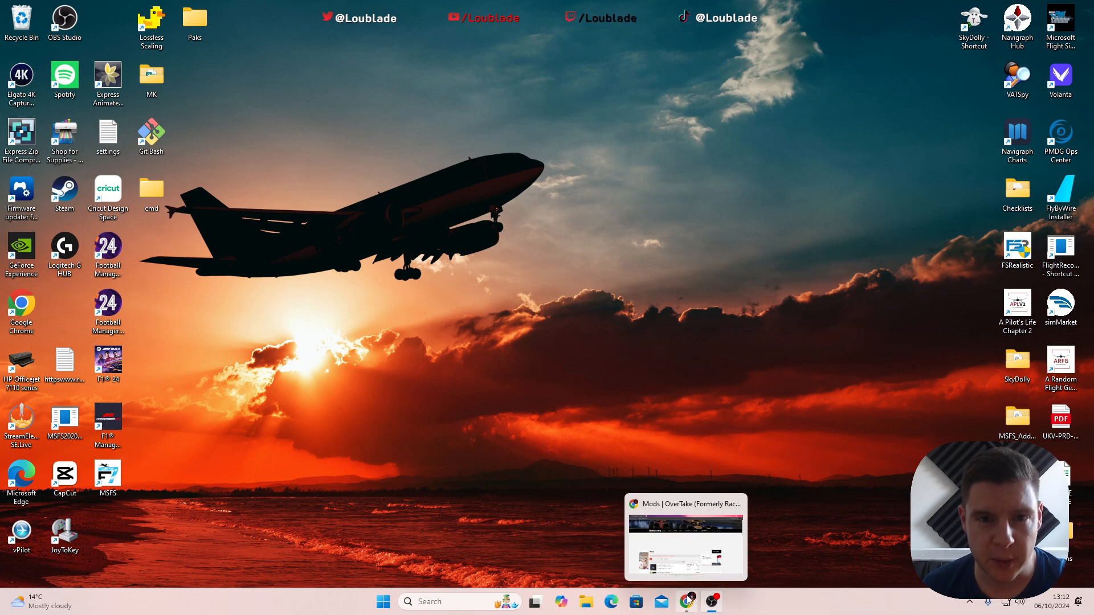
Return to the OverTake Mods page and expand the F1 Manager 20xx category into its yearly subcategories.
left_click(685, 537)
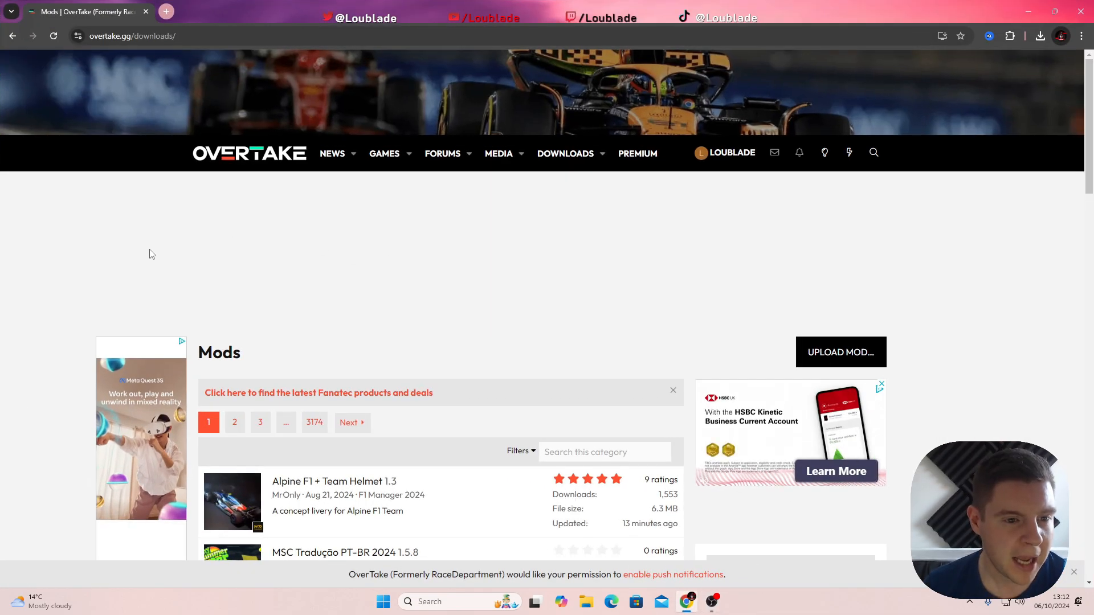
mouse_move(196, 284)
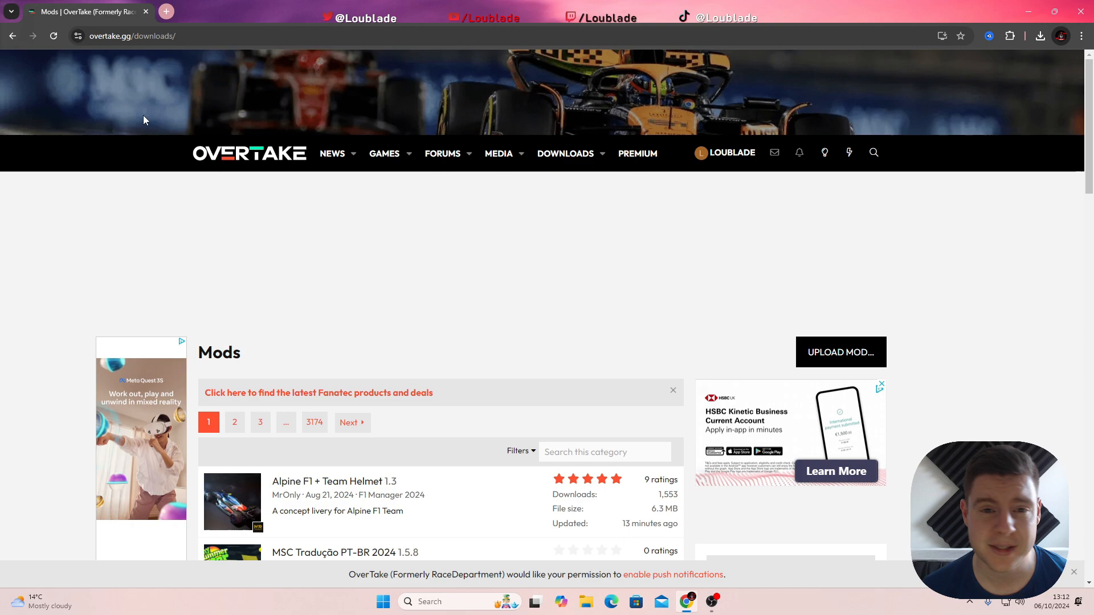
mouse_move(364, 152)
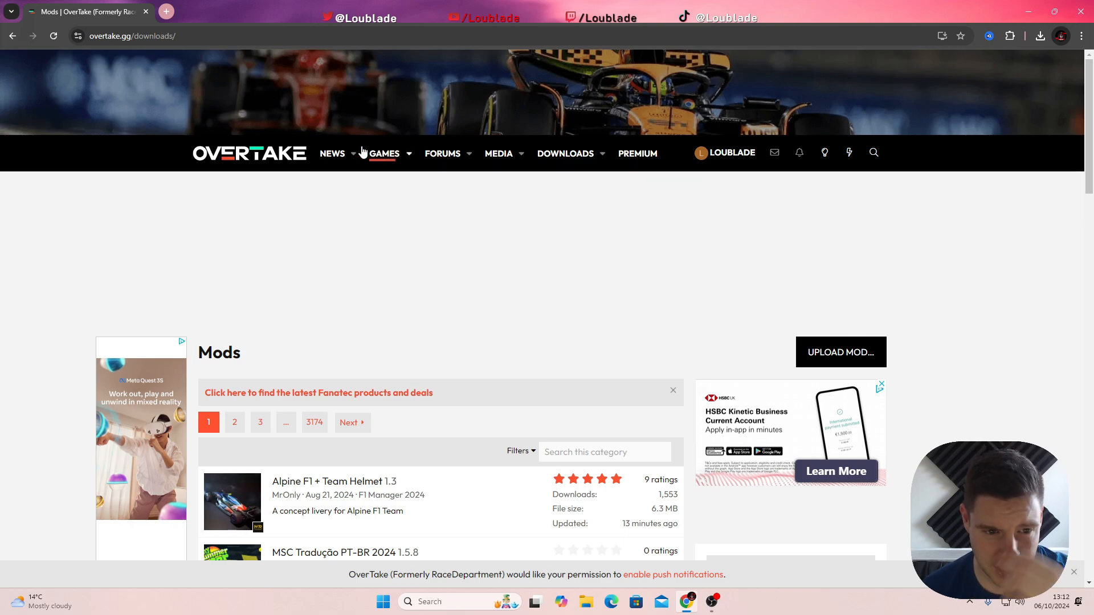
mouse_move(490, 196)
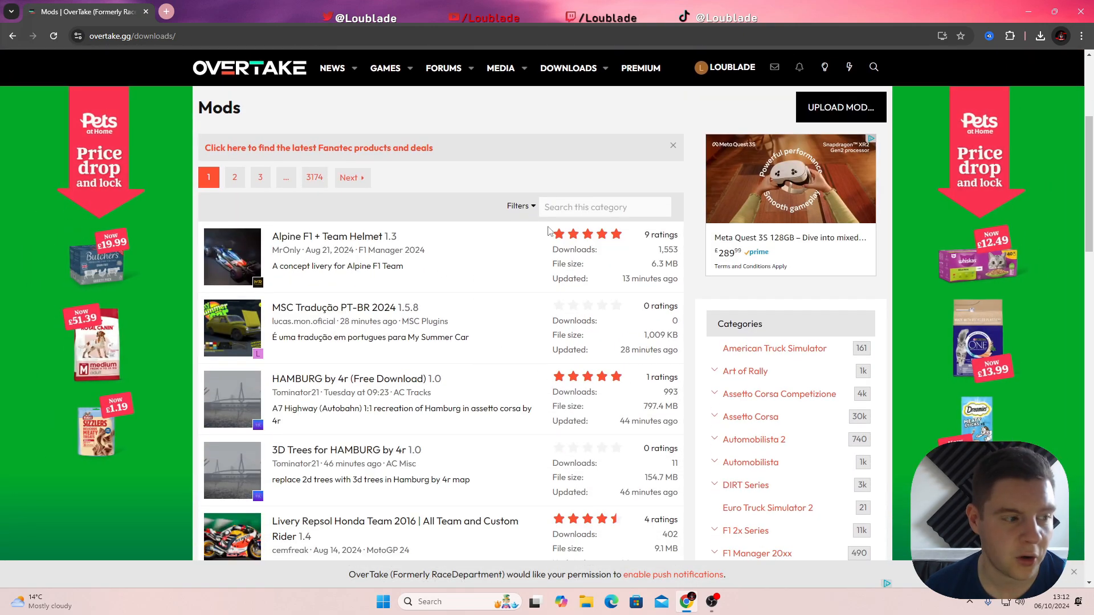
scroll("down", 3)
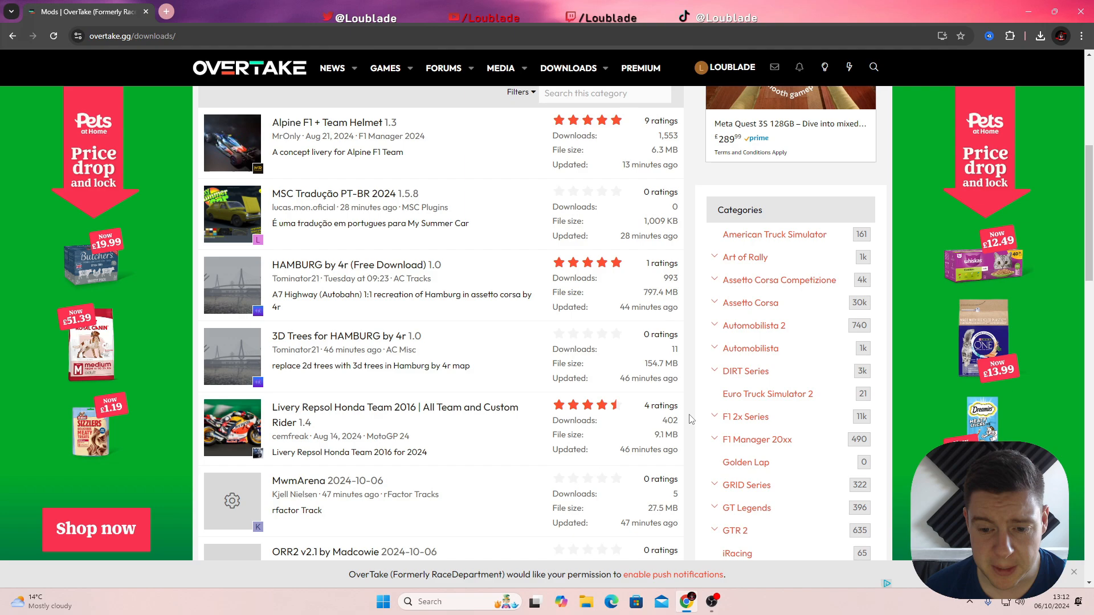
mouse_move(720, 443)
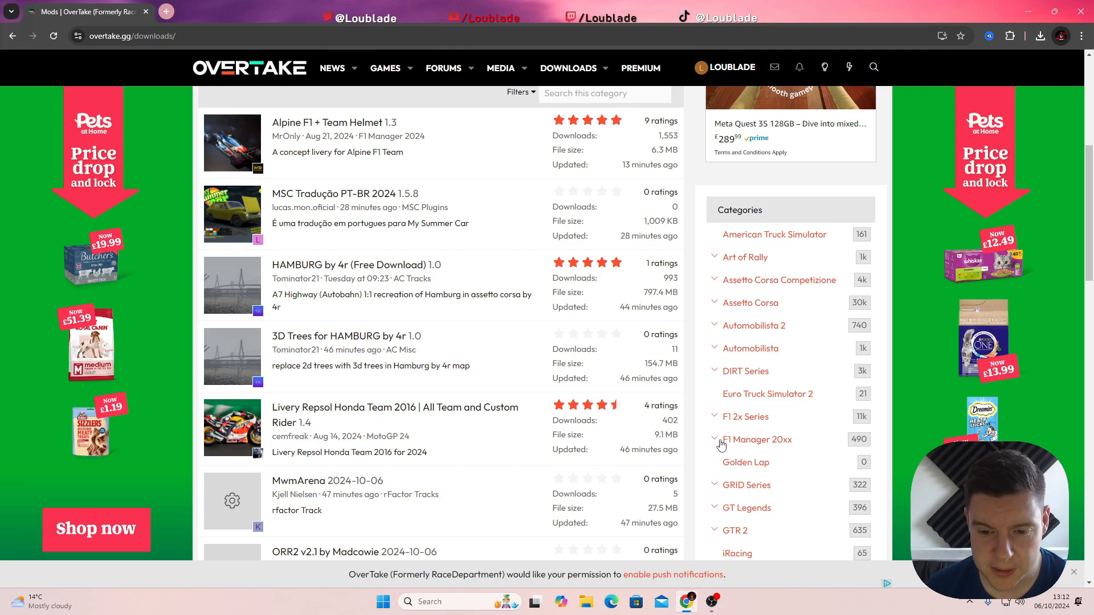
left_click(715, 444)
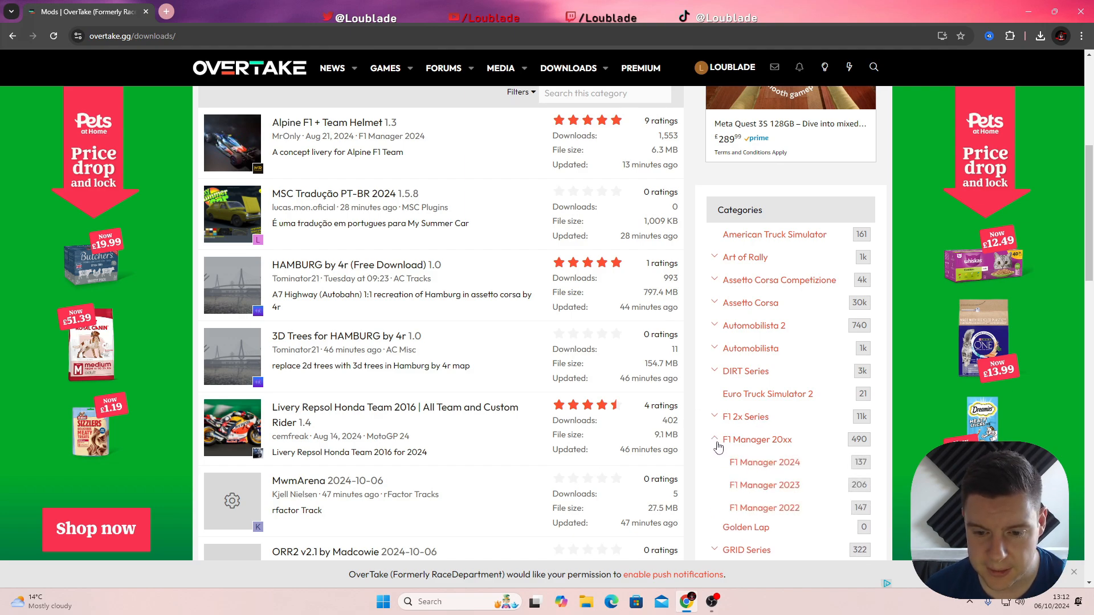
Browse the F1 Manager 2024 mods category, scrolling through its list back up to Toyota Haas + Team Helmet.
left_click(763, 462)
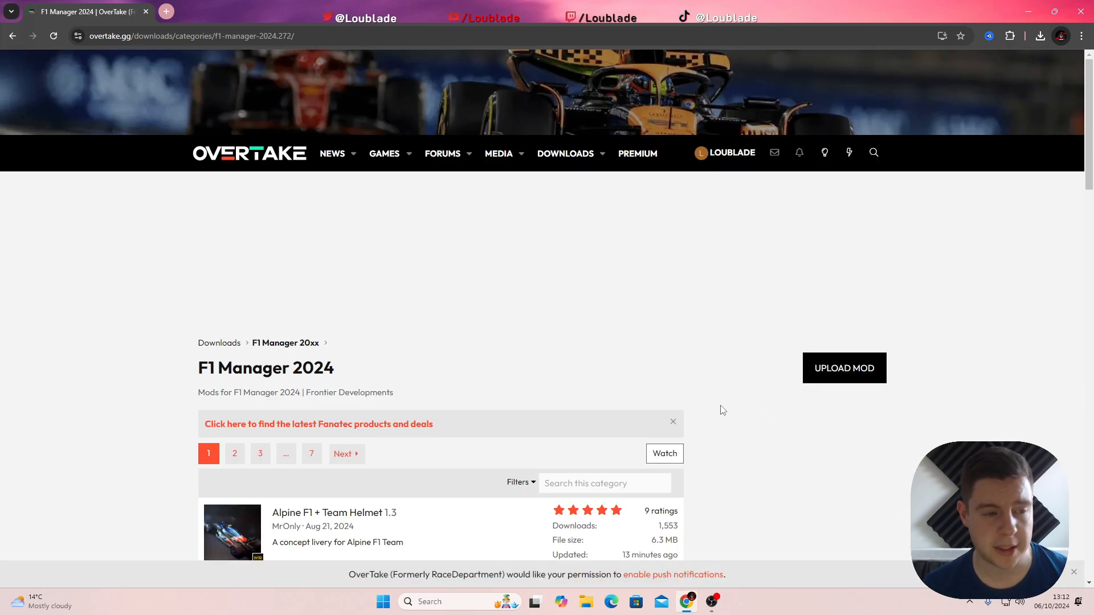
scroll("down", 3)
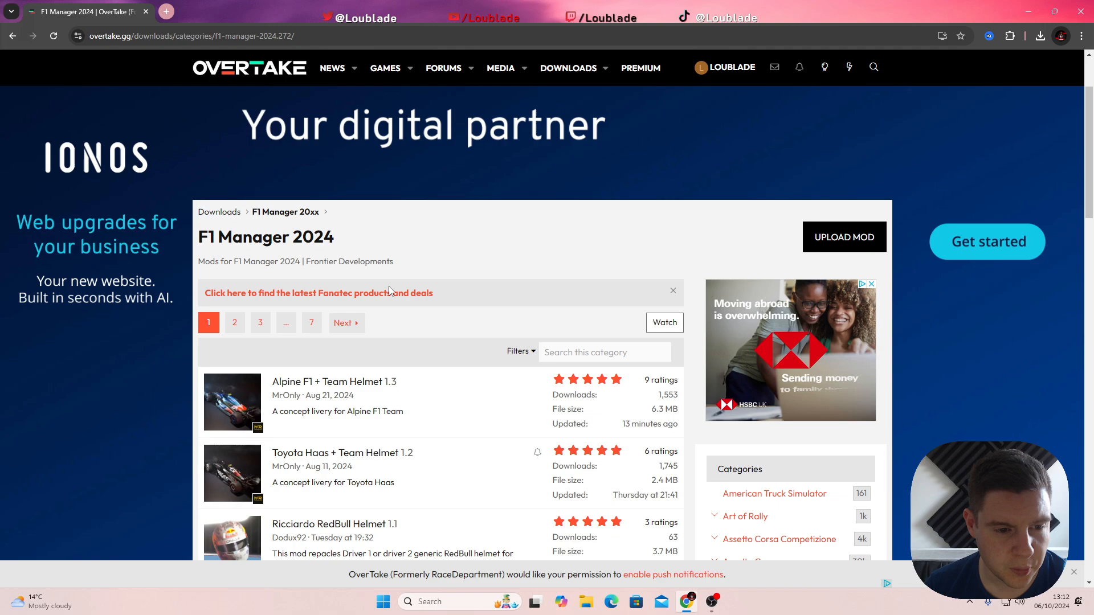
scroll("down", 3)
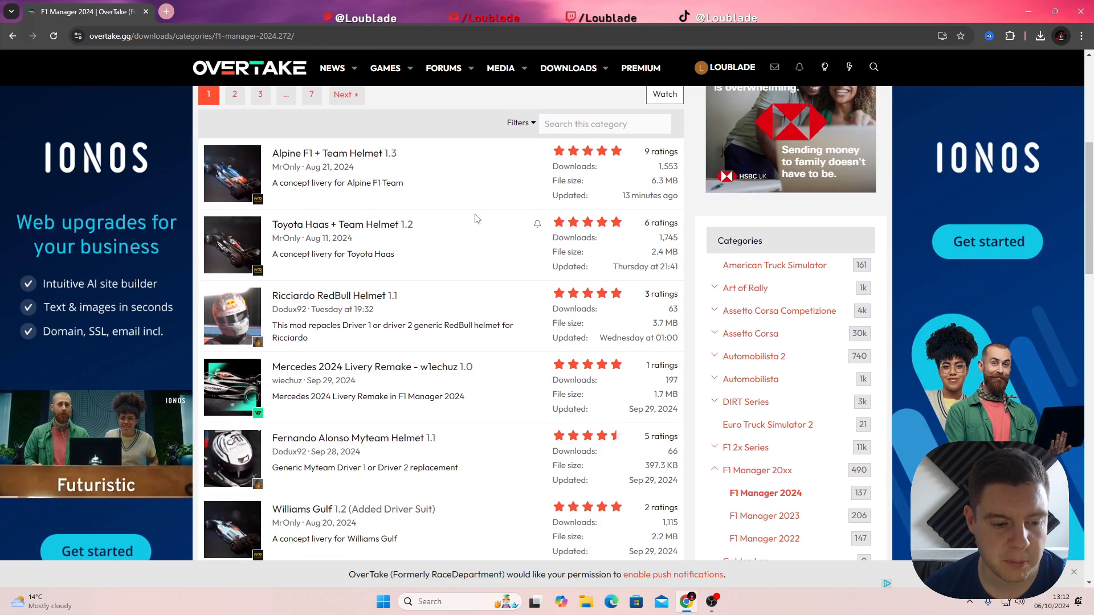
scroll("down", 3)
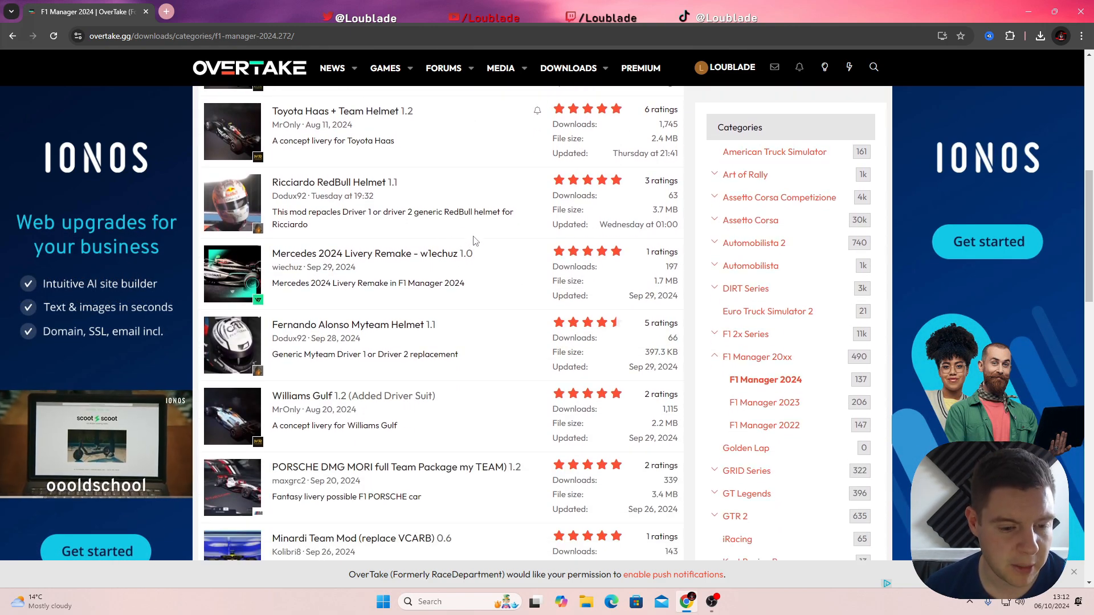
scroll("down", 3)
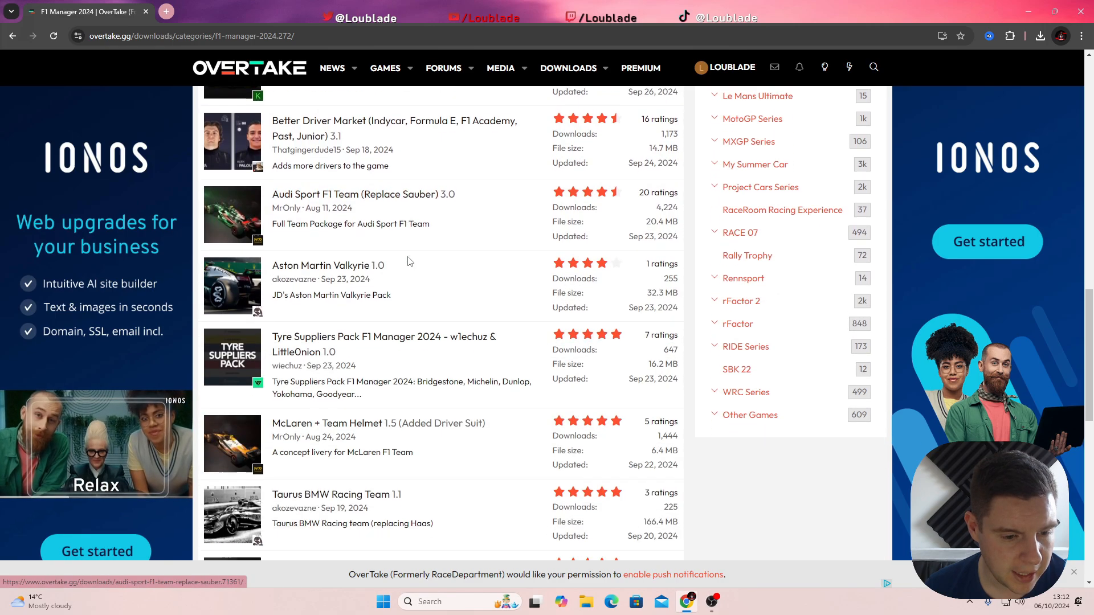
scroll("down", 3)
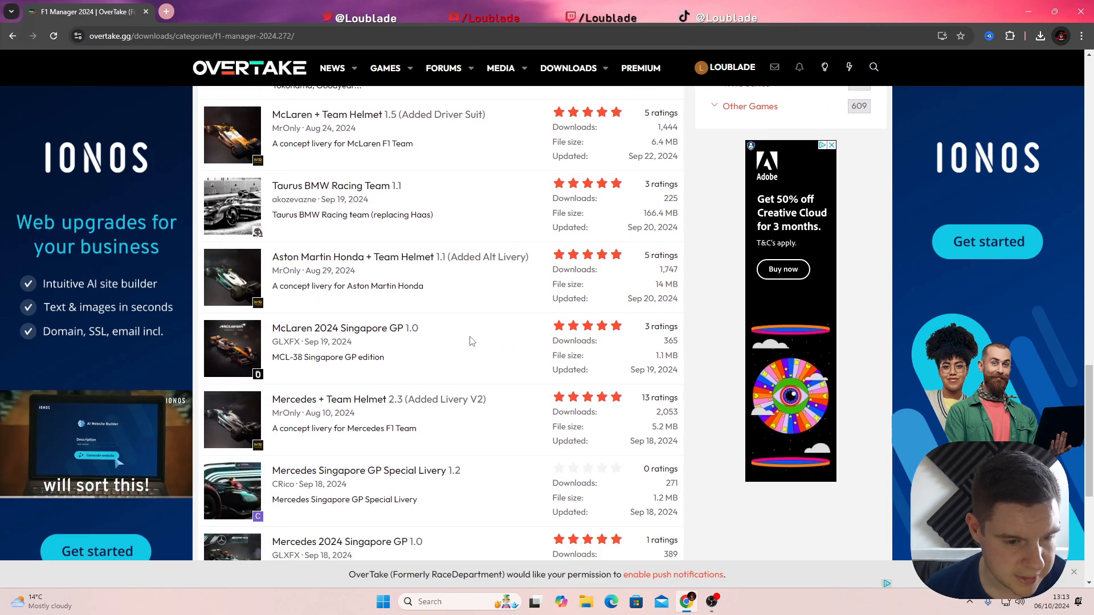
scroll("up", 3)
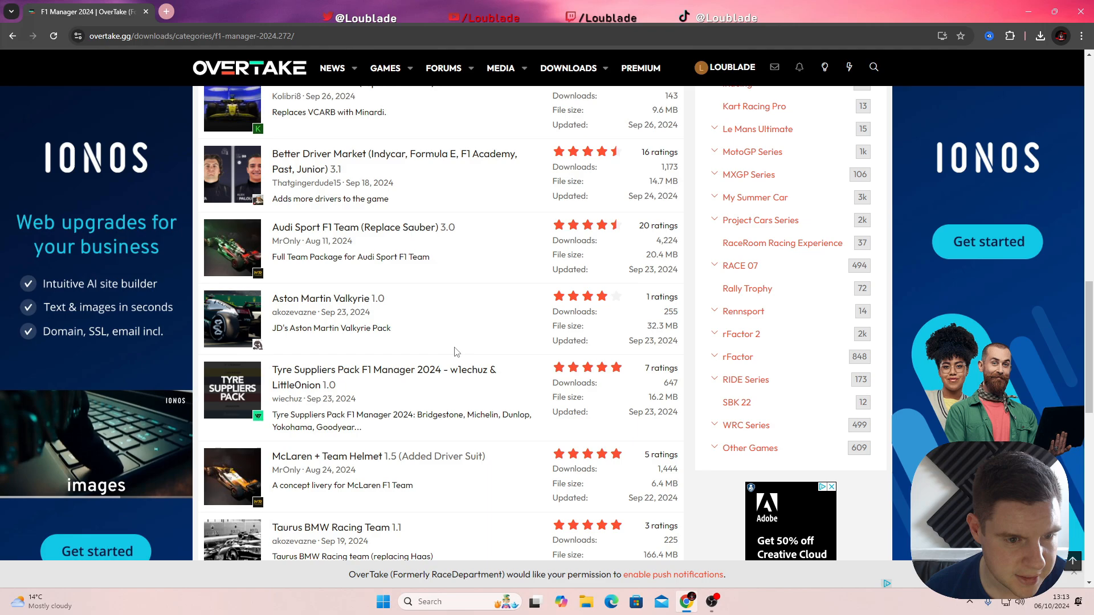
scroll("up", 3)
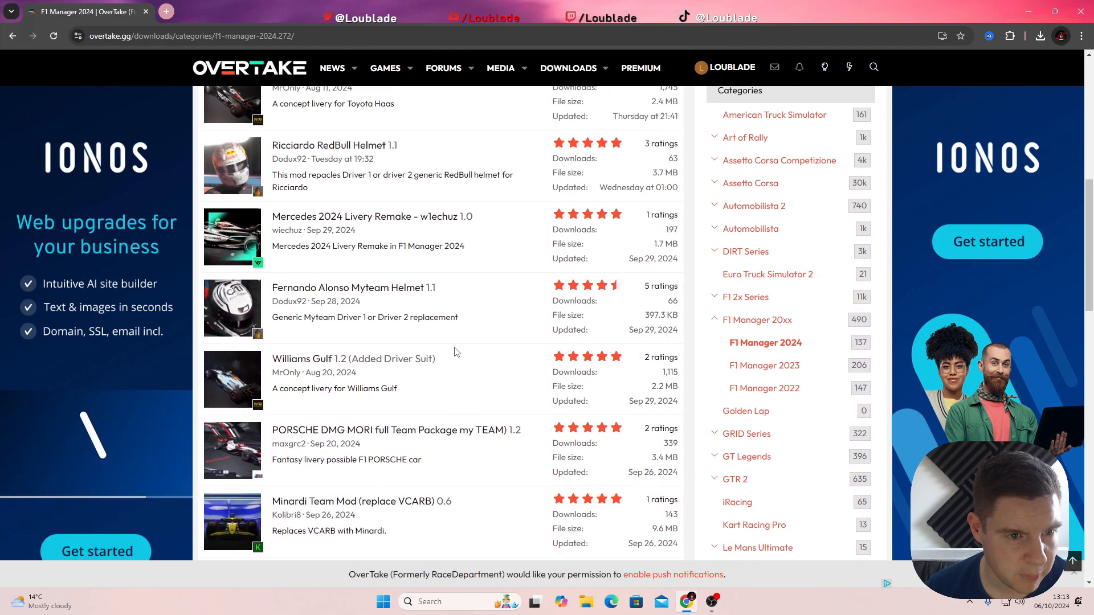
scroll("up", 3)
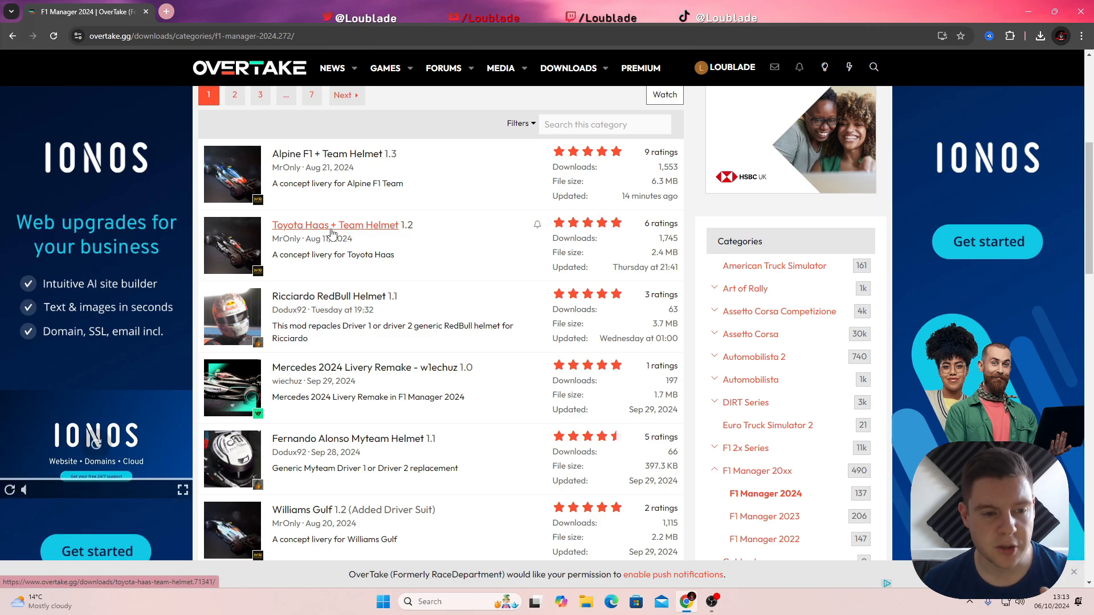
Download the Toyota Haas + Team Helmet 1.2 mod archive (2.4 MB rar) from its OverTake page.
left_click(335, 225)
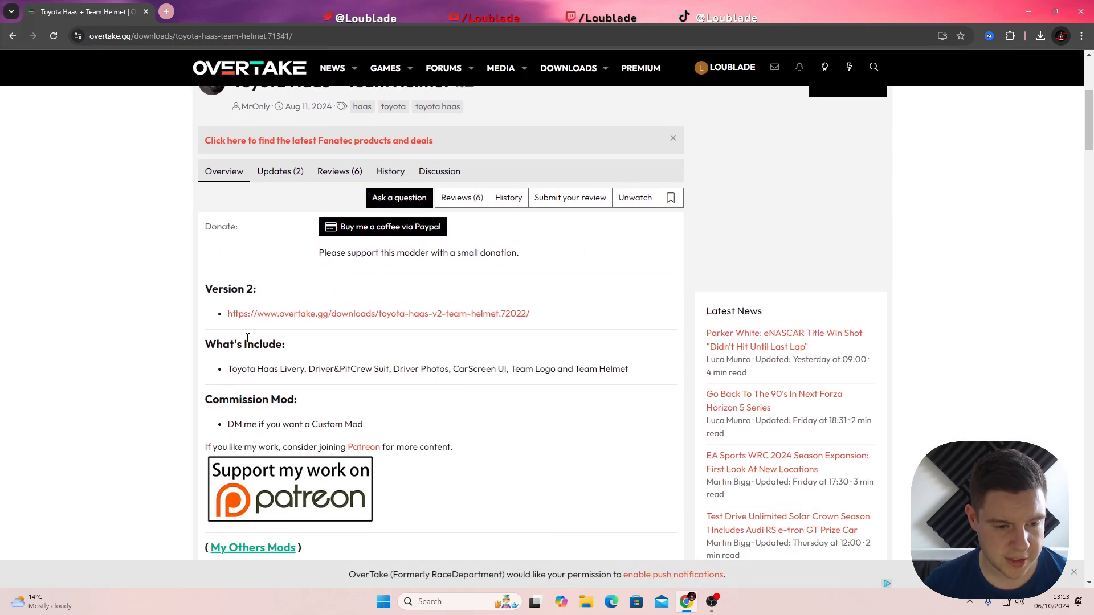
scroll("down", 3)
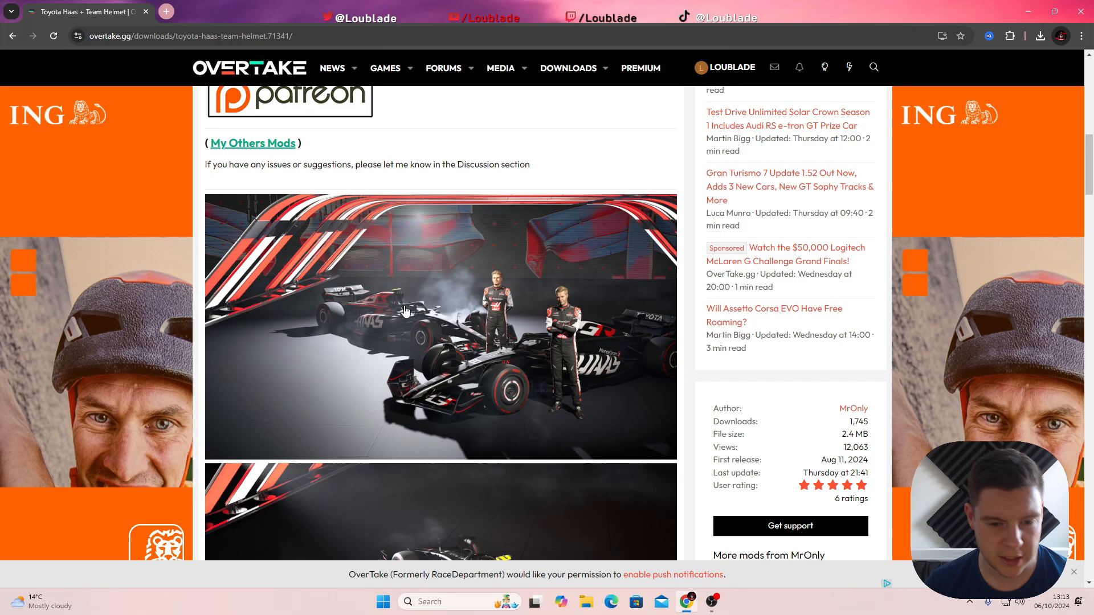
scroll("up", 3)
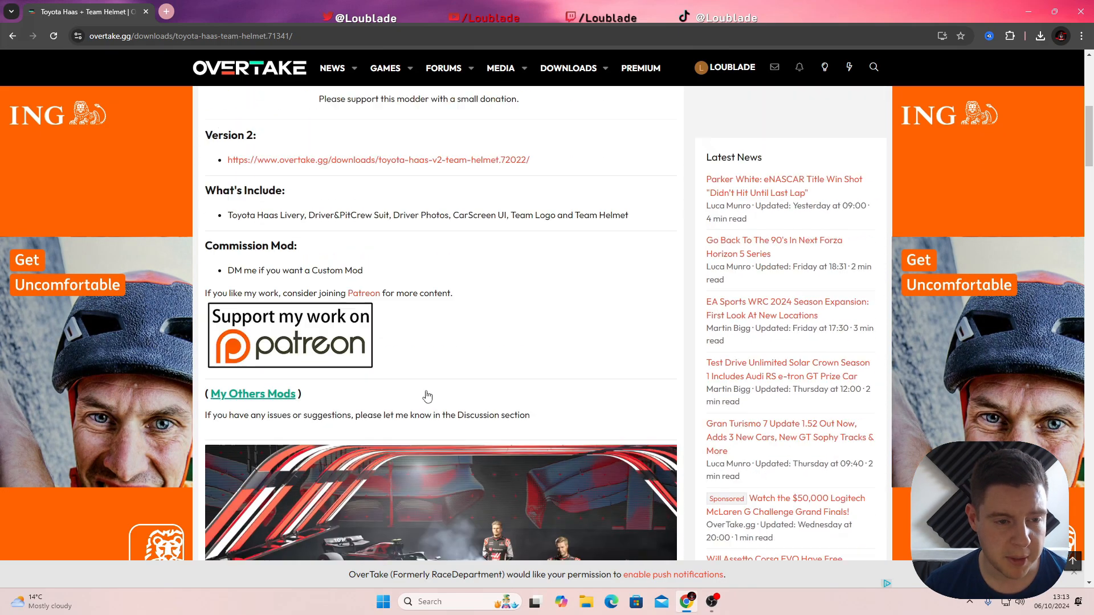
scroll("up", 3)
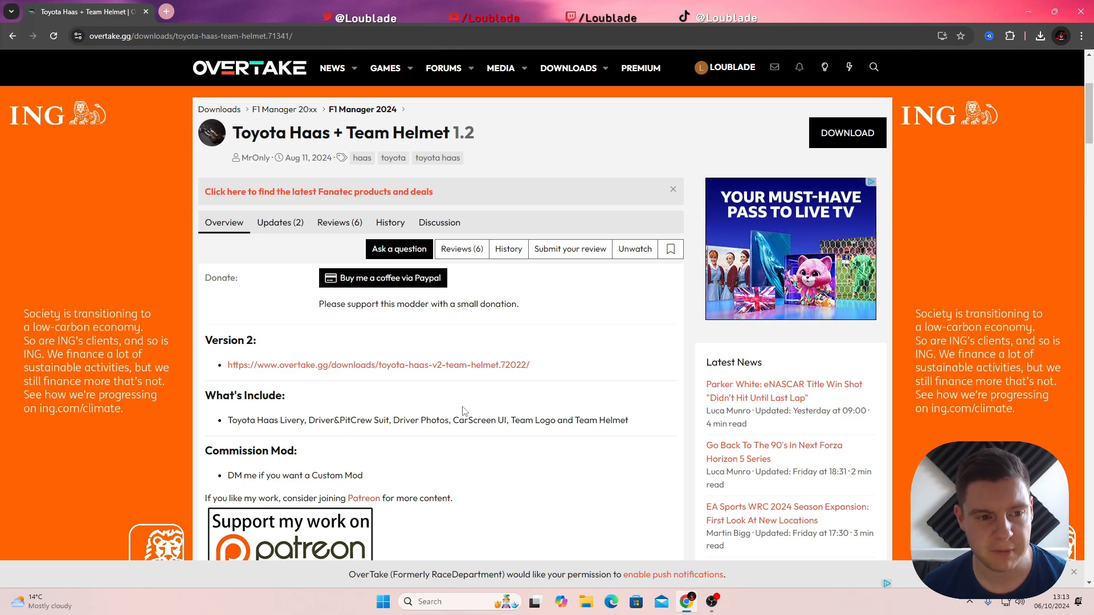
mouse_move(847, 132)
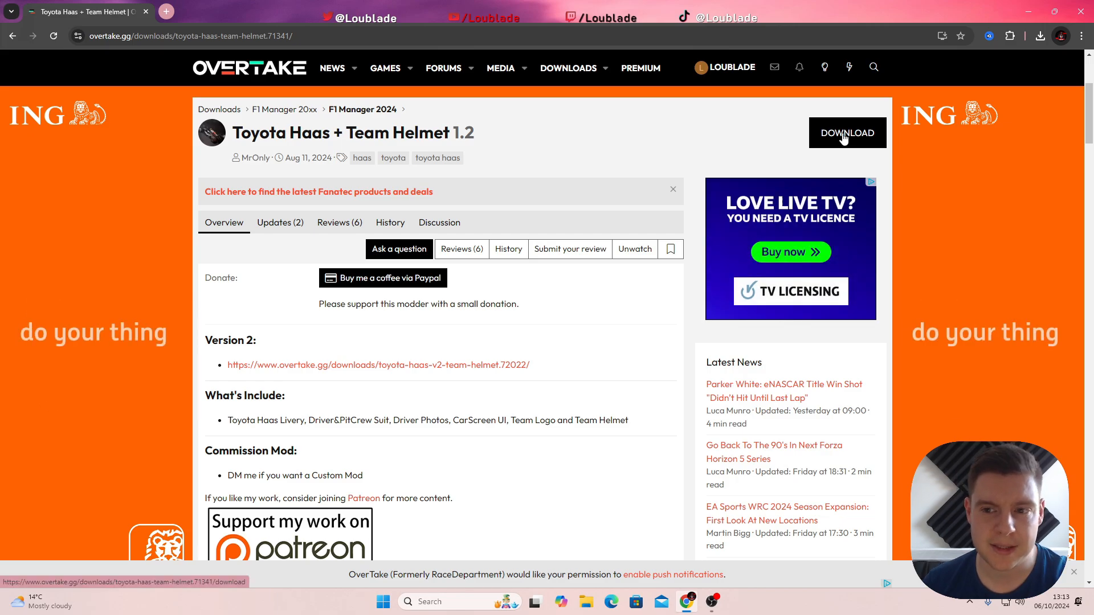
left_click(847, 132)
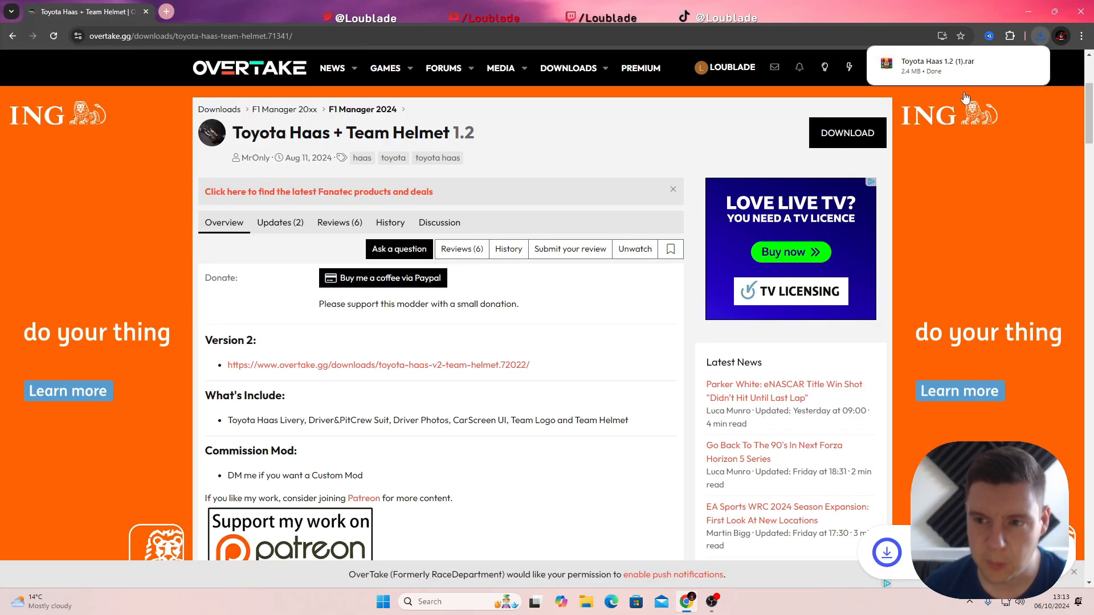
mouse_move(928, 72)
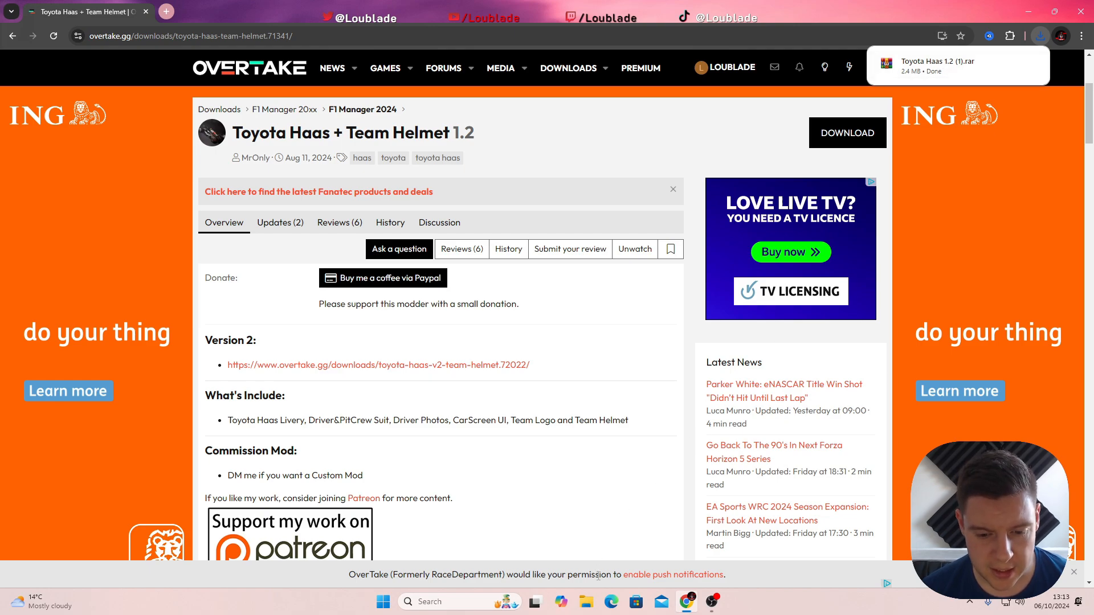
Show the Downloads folder in File Explorer with the Toyota Haas 1.2 (1) archive.
left_click(535, 602)
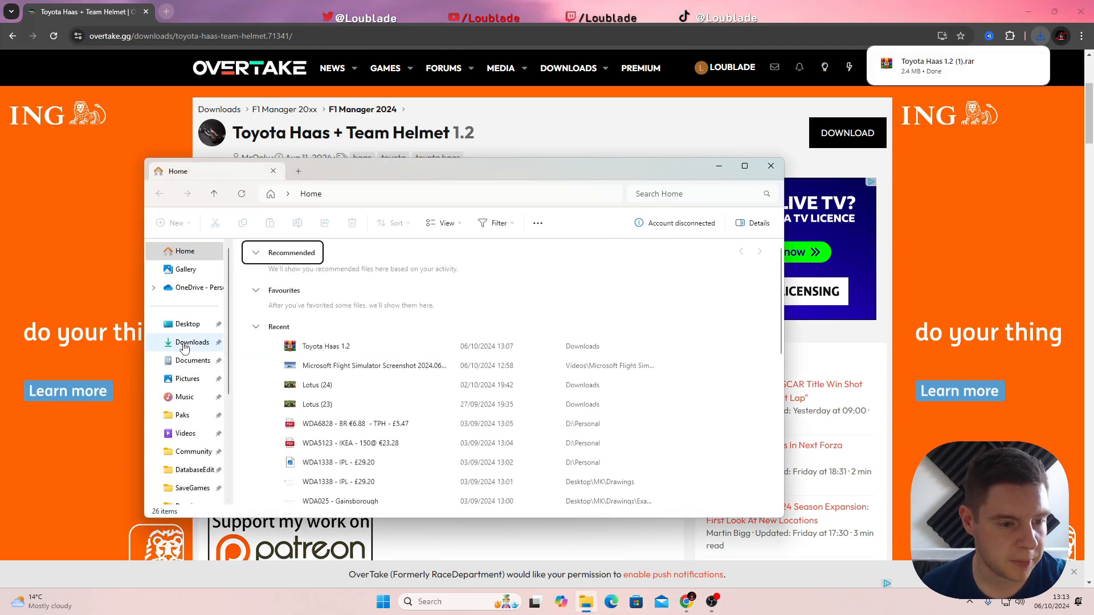
left_click(191, 342)
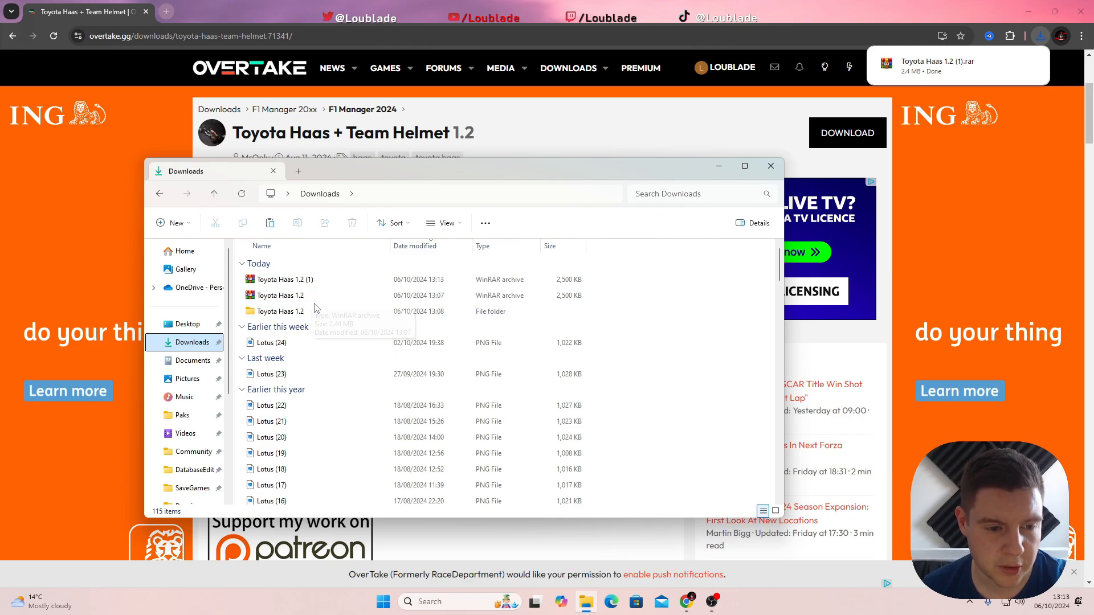
mouse_move(618, 317)
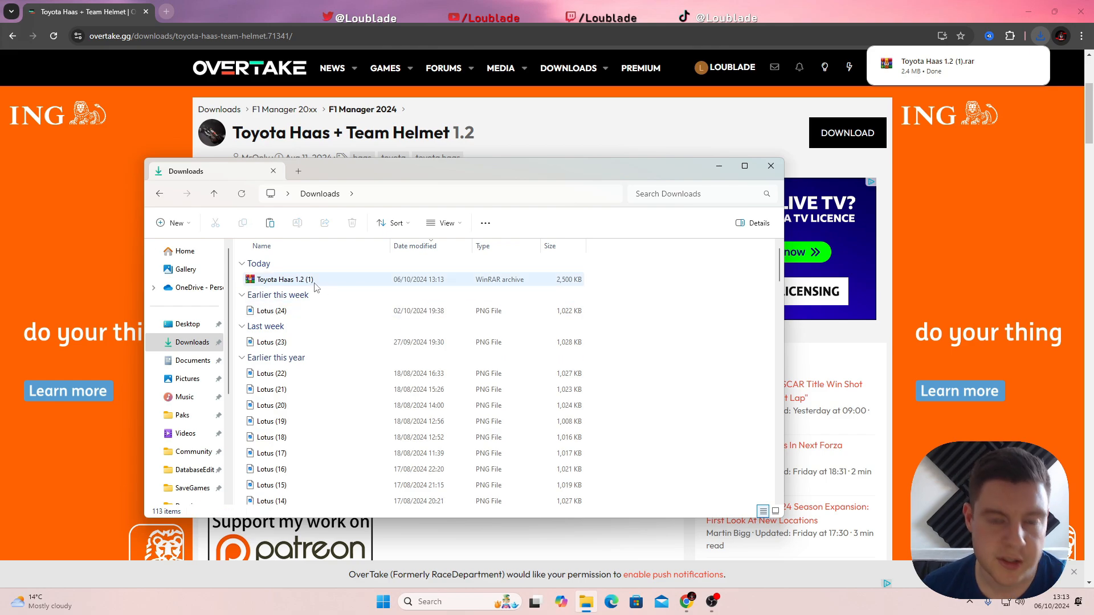
Extract the Toyota Haas 1.2 (1) archive with WinRAR into a same-named folder in Downloads.
double_click(279, 279)
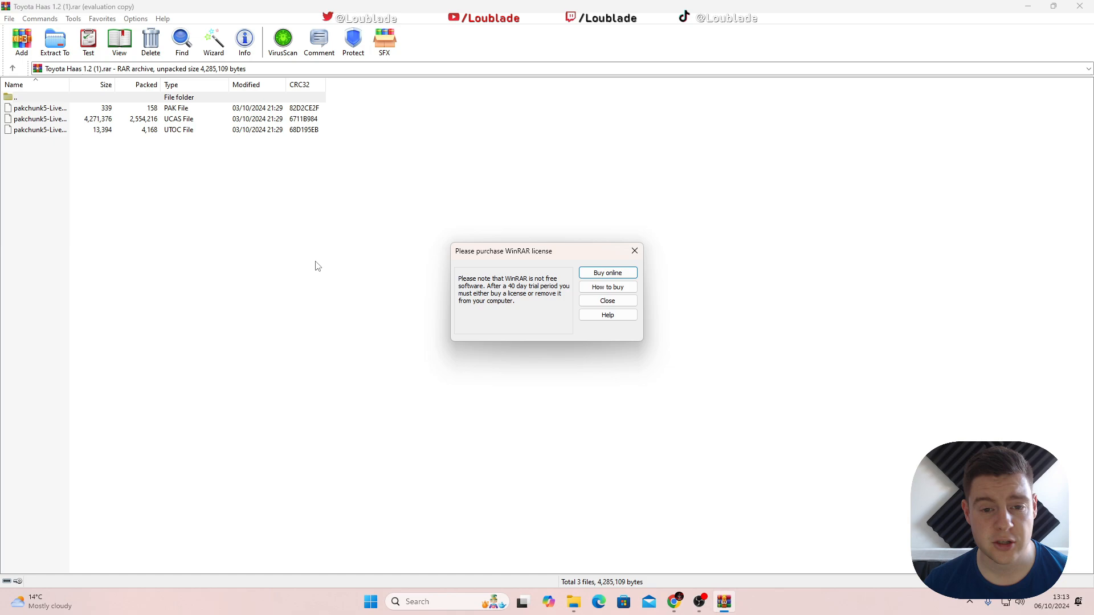
left_click(607, 301)
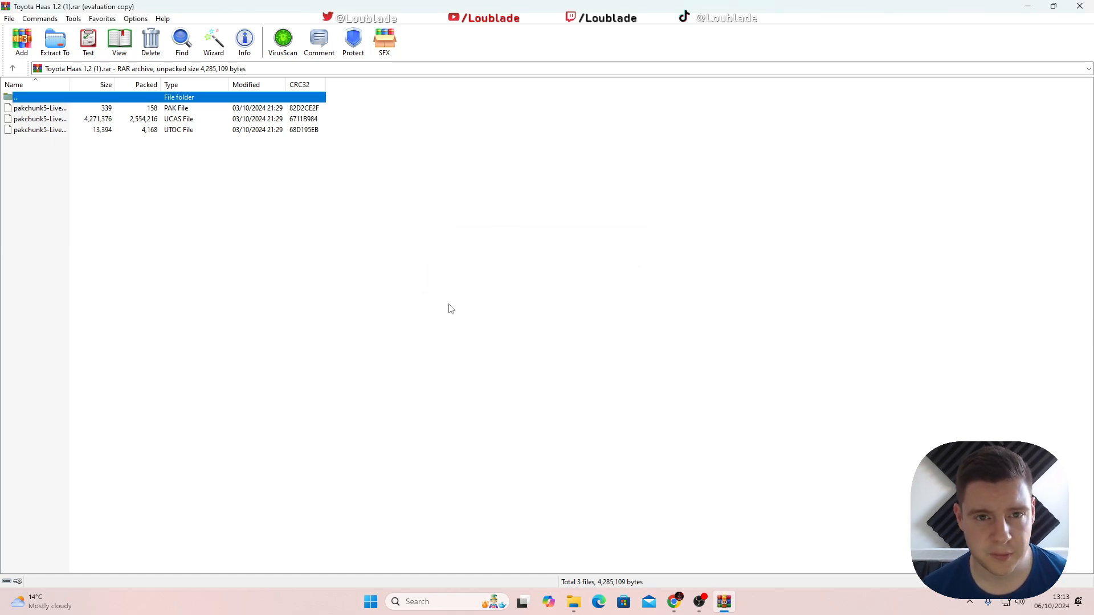
left_click(54, 42)
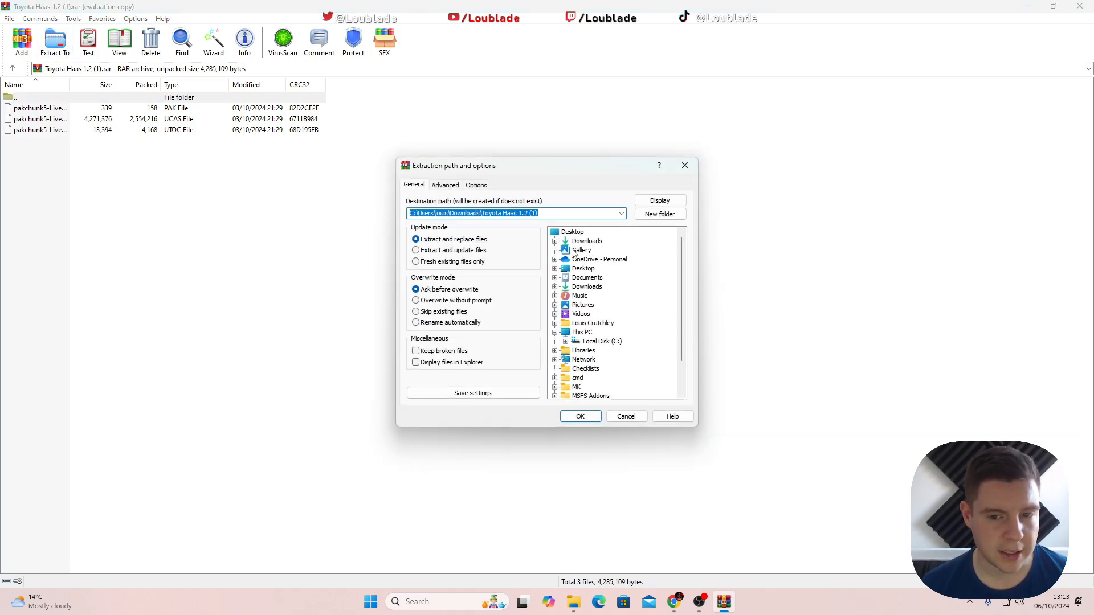
left_click(580, 416)
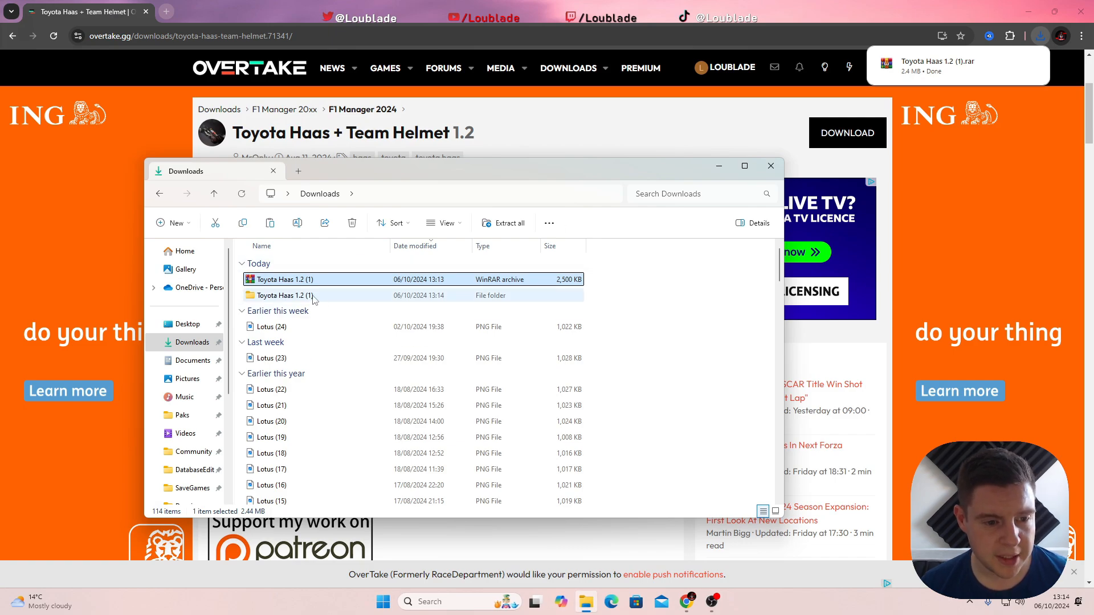
mouse_move(300, 295)
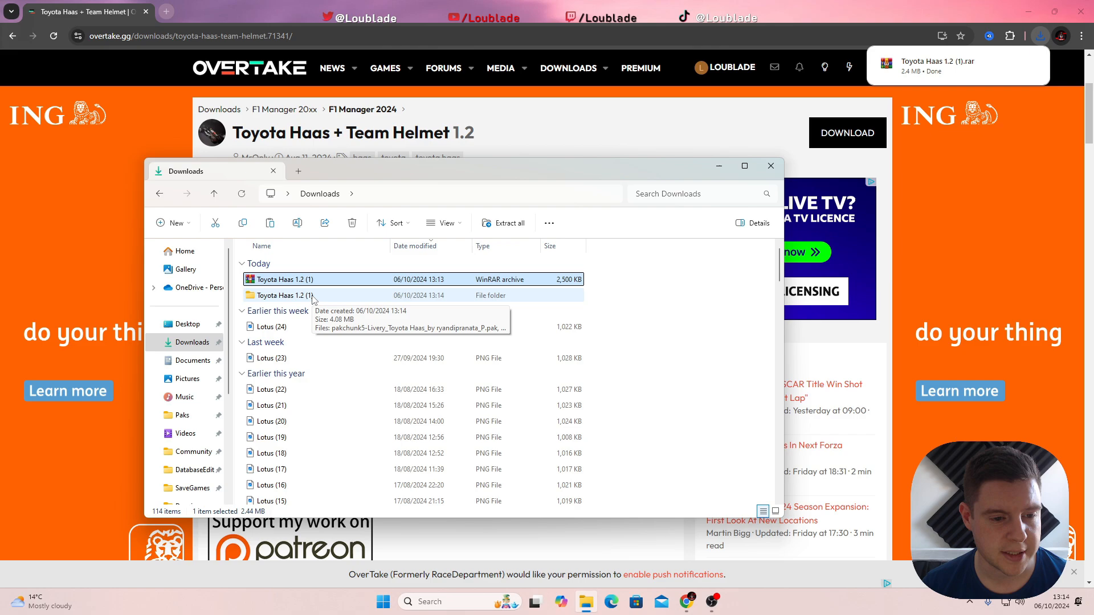
Select all three pakchunk5 livery files inside the extracted Toyota Haas 1.2 (1) folder.
double_click(282, 296)
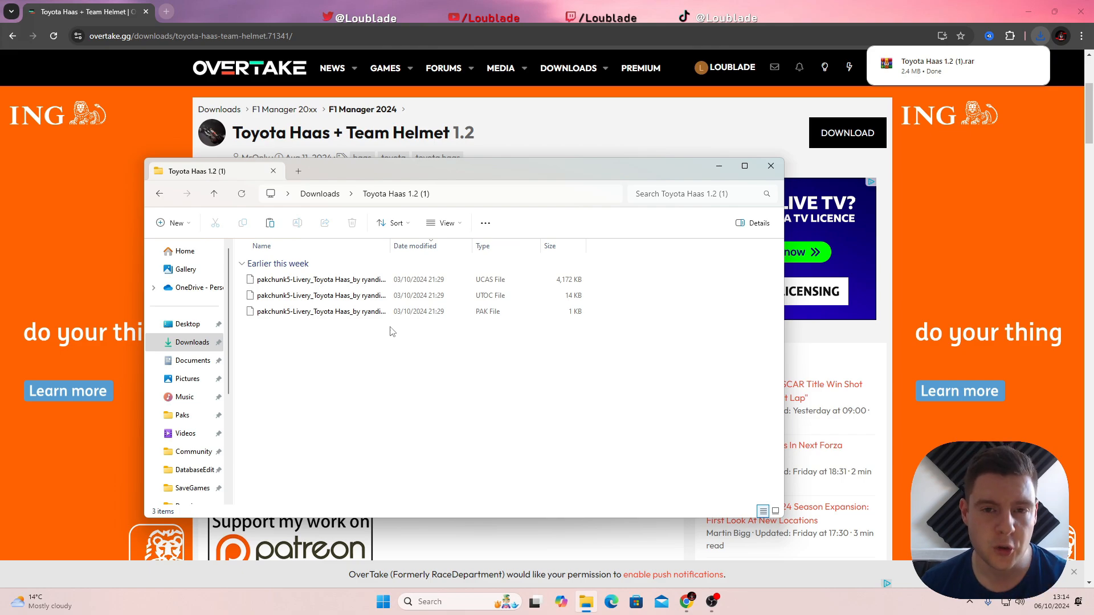
key("ctrl+a")
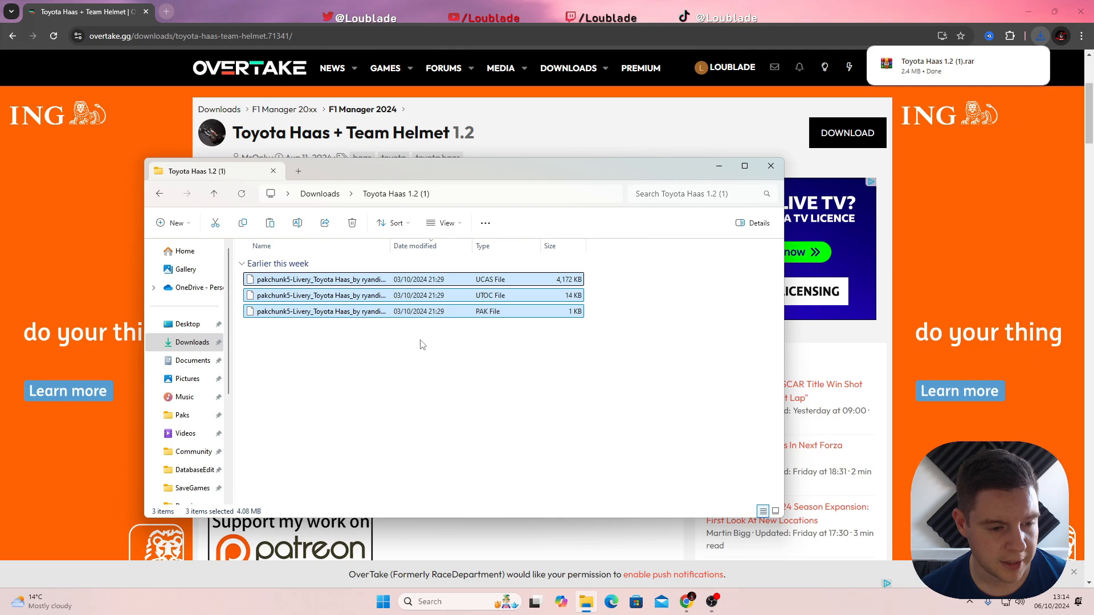
mouse_move(383, 311)
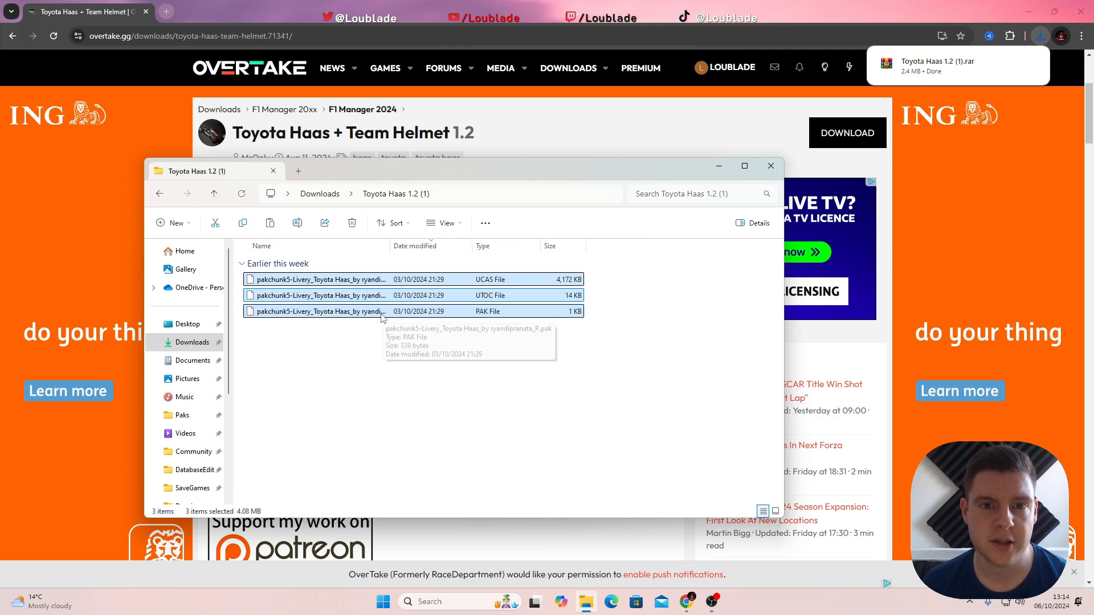
mouse_move(304, 371)
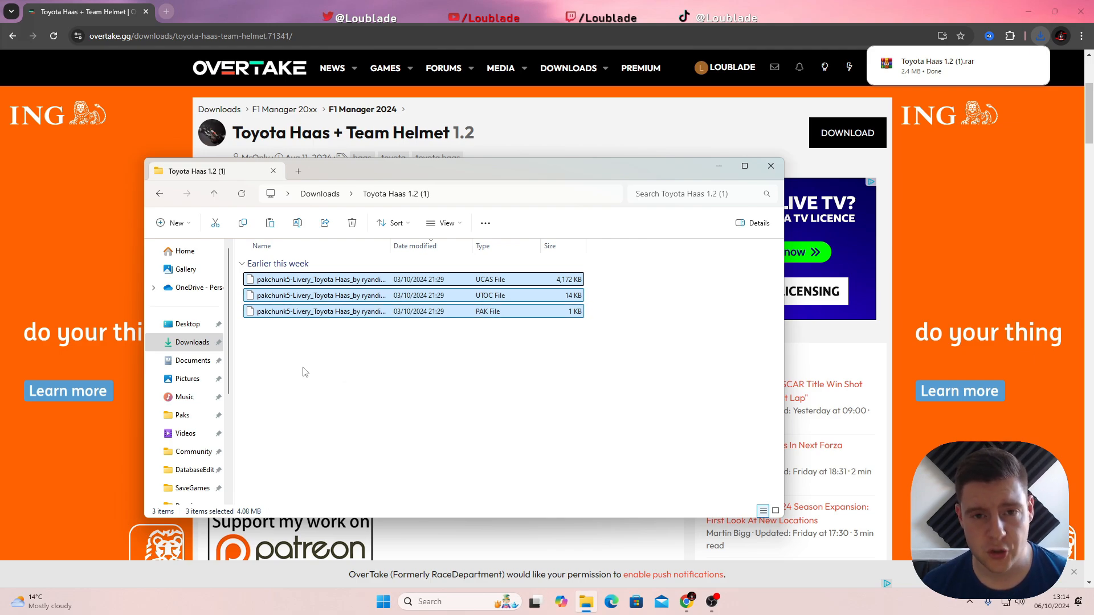
mouse_move(187, 379)
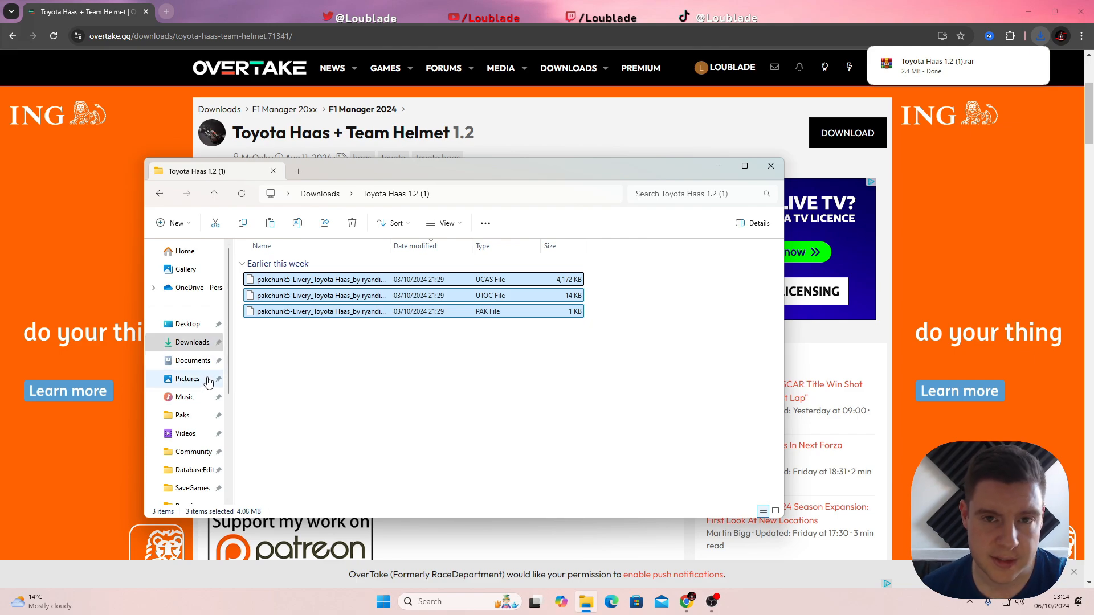
scroll("down", 3)
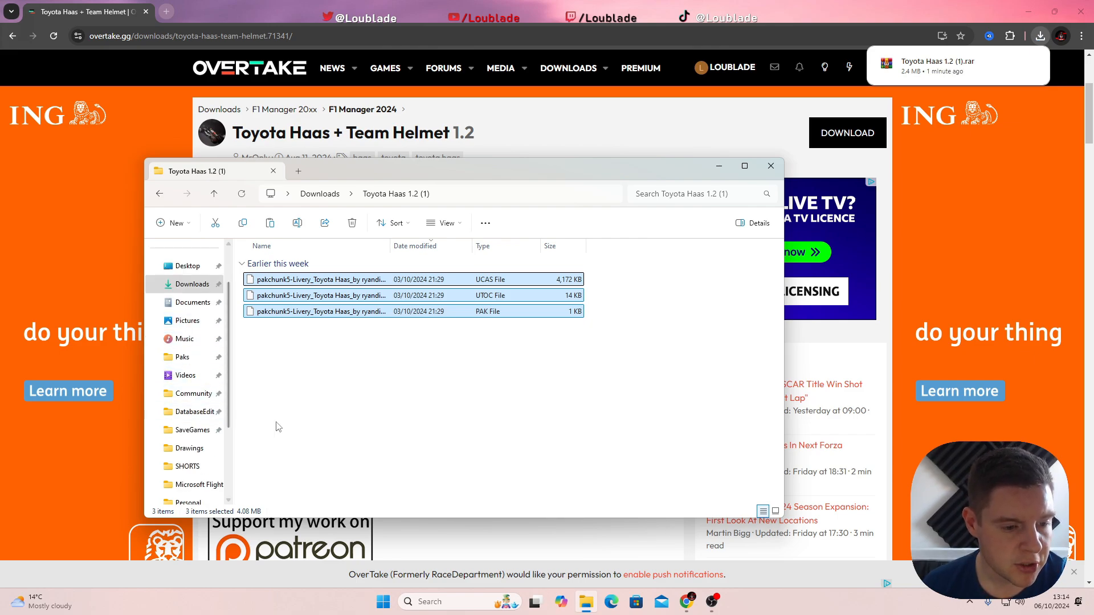
scroll("down", 3)
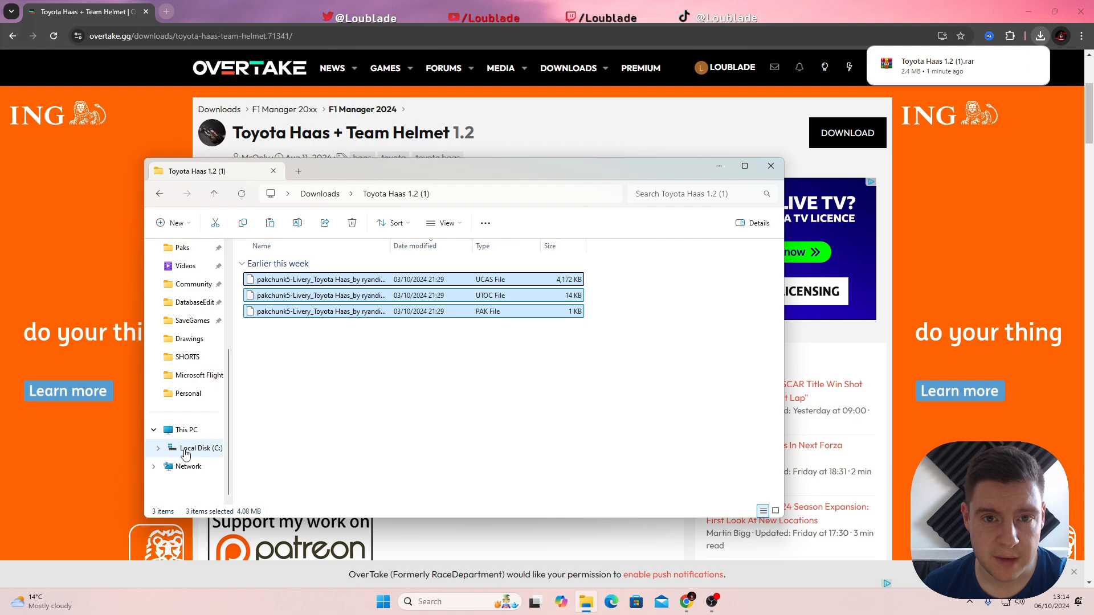
Navigate from Local Disk (C:) through Program Files (x86) and Steam into steamapps\common.
left_click(201, 448)
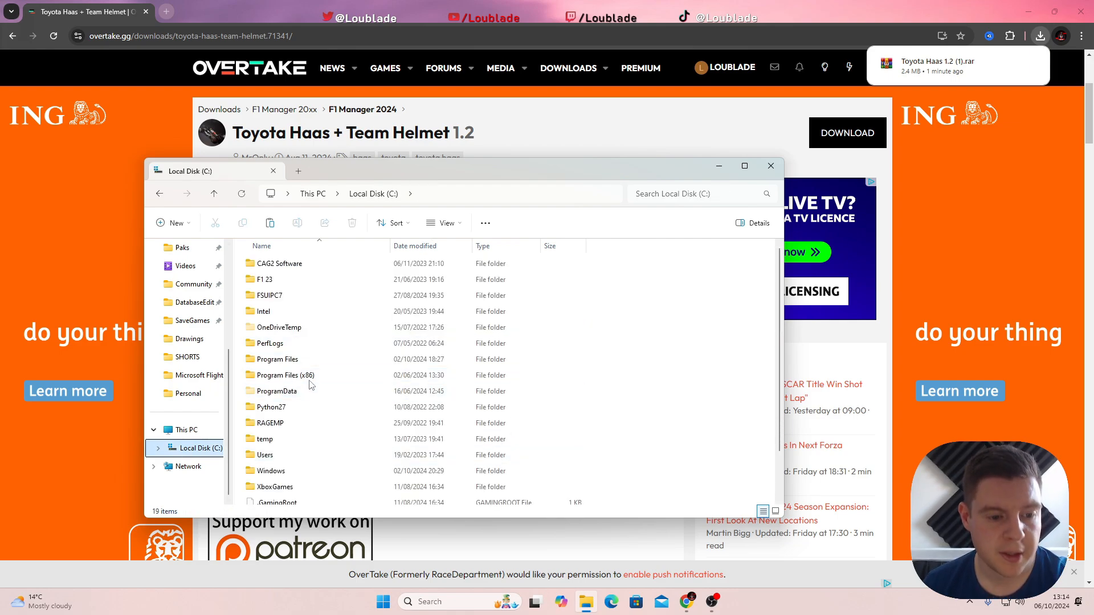
mouse_move(282, 375)
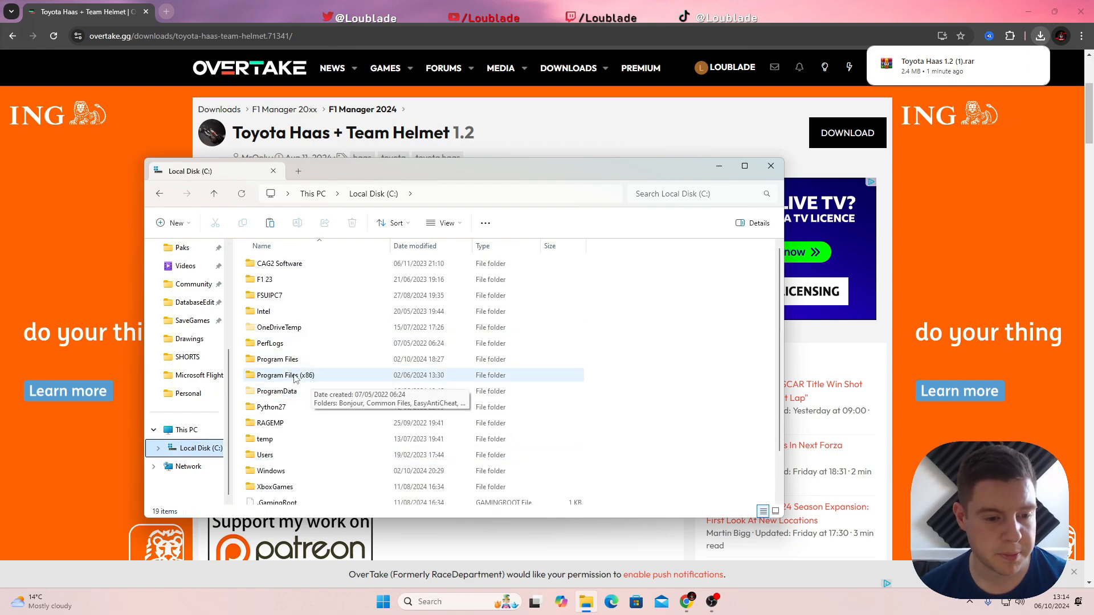
double_click(282, 375)
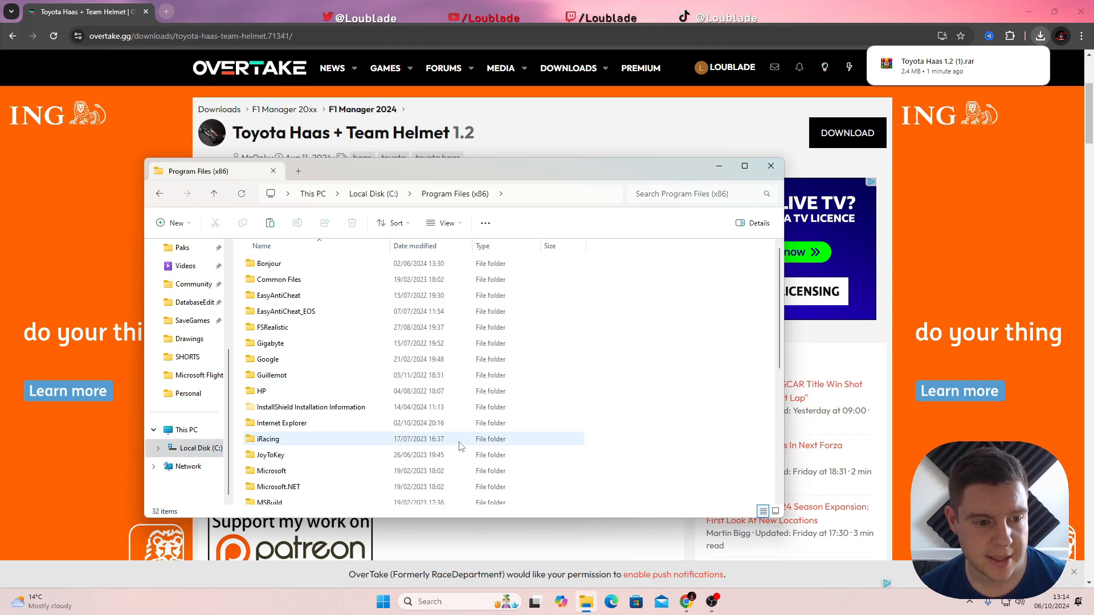
scroll("down", 3)
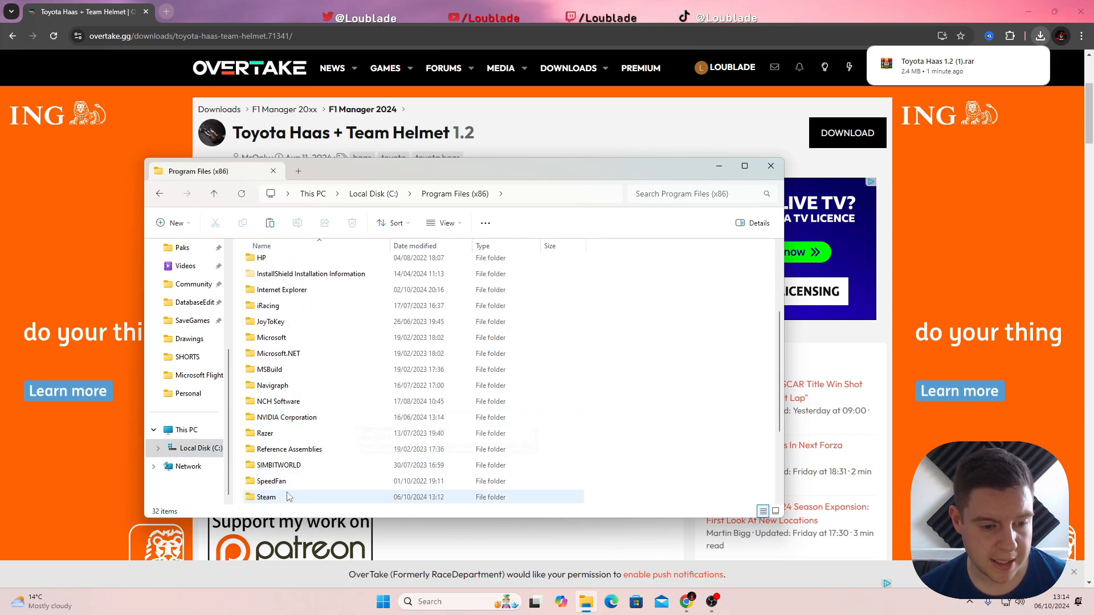
double_click(265, 497)
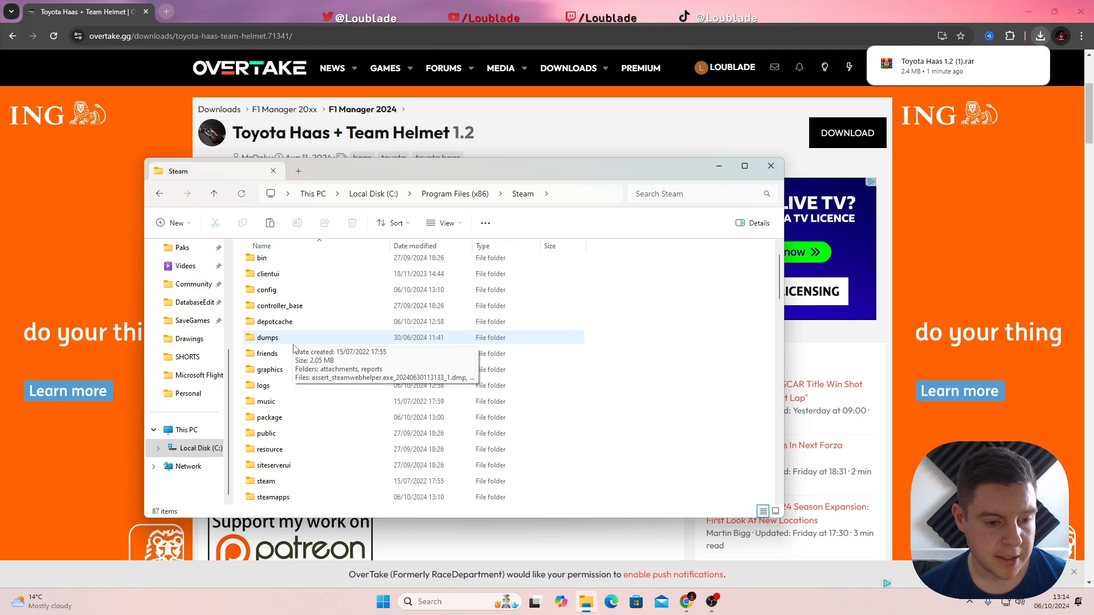
scroll("down", 3)
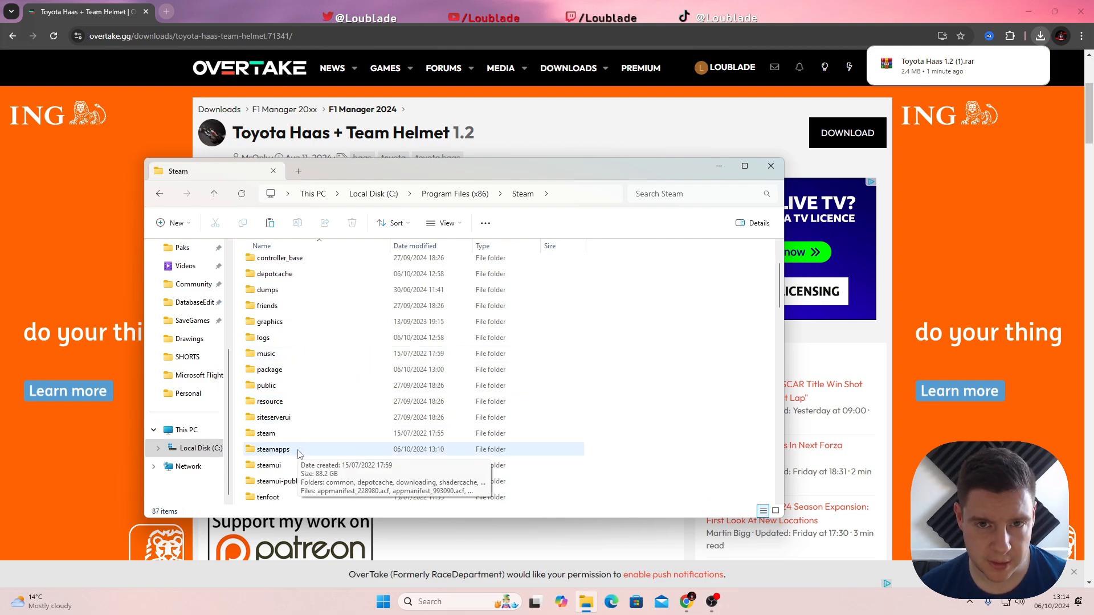
double_click(275, 449)
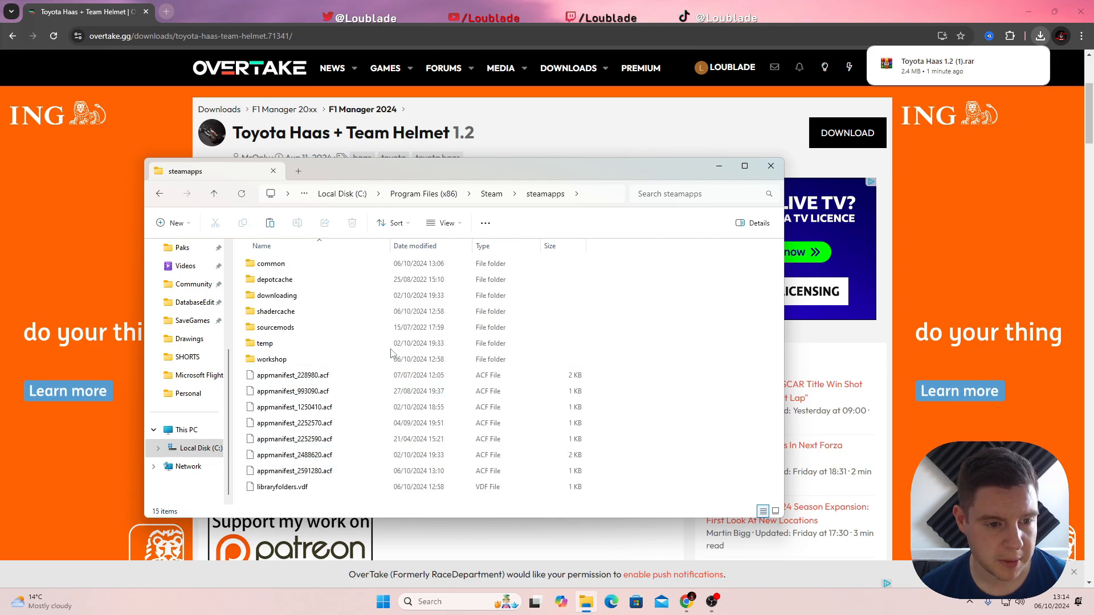
double_click(271, 263)
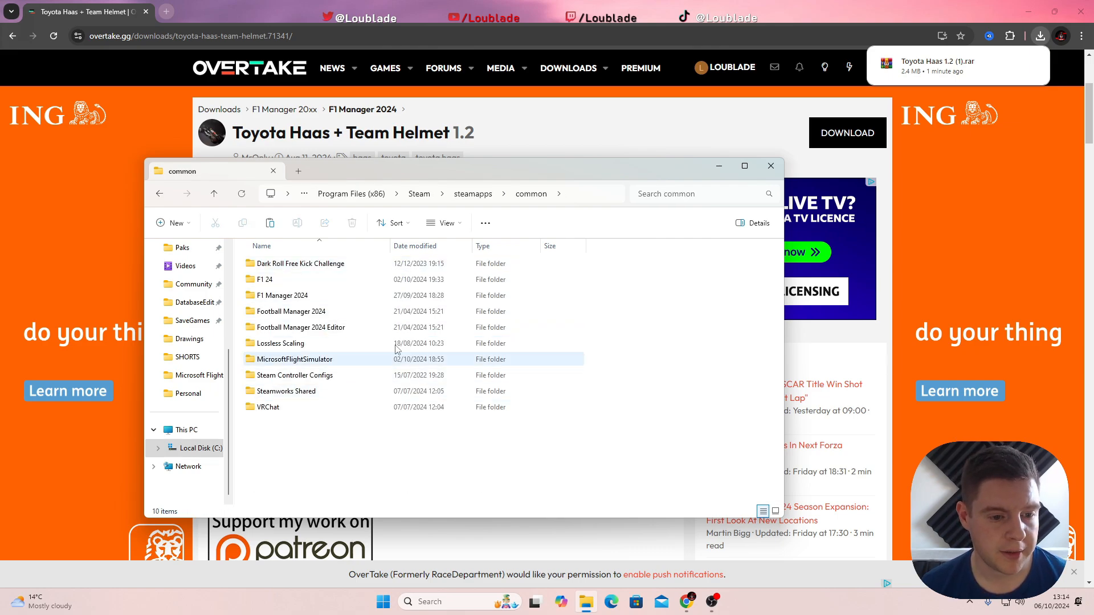
Go into F1 Manager 2024 > F1Manager24 > Content and look inside the Paks folder.
left_click(291, 311)
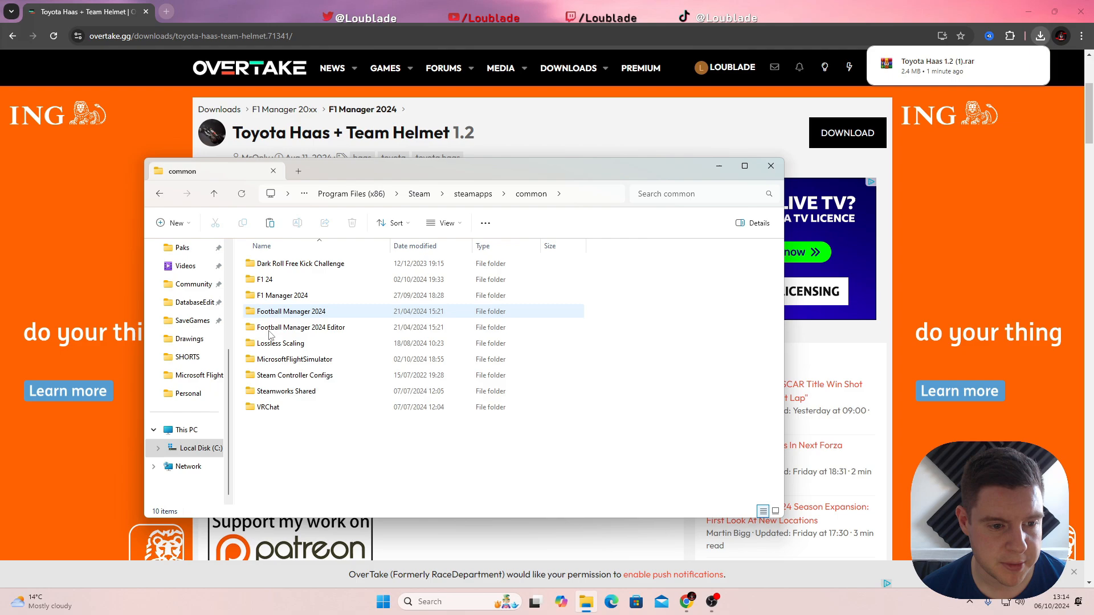
mouse_move(329, 319)
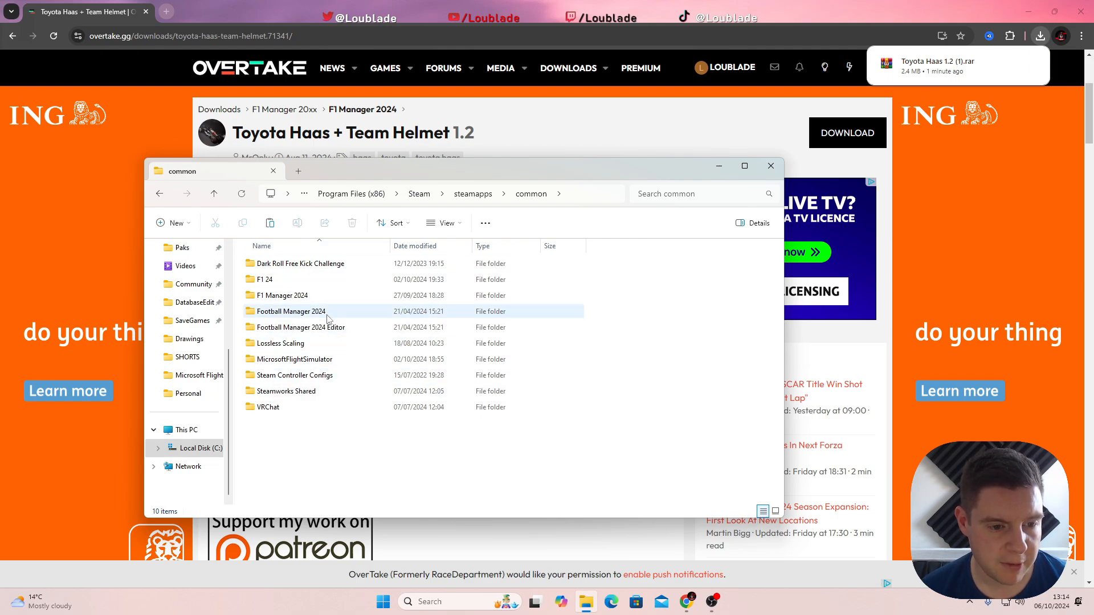
double_click(291, 311)
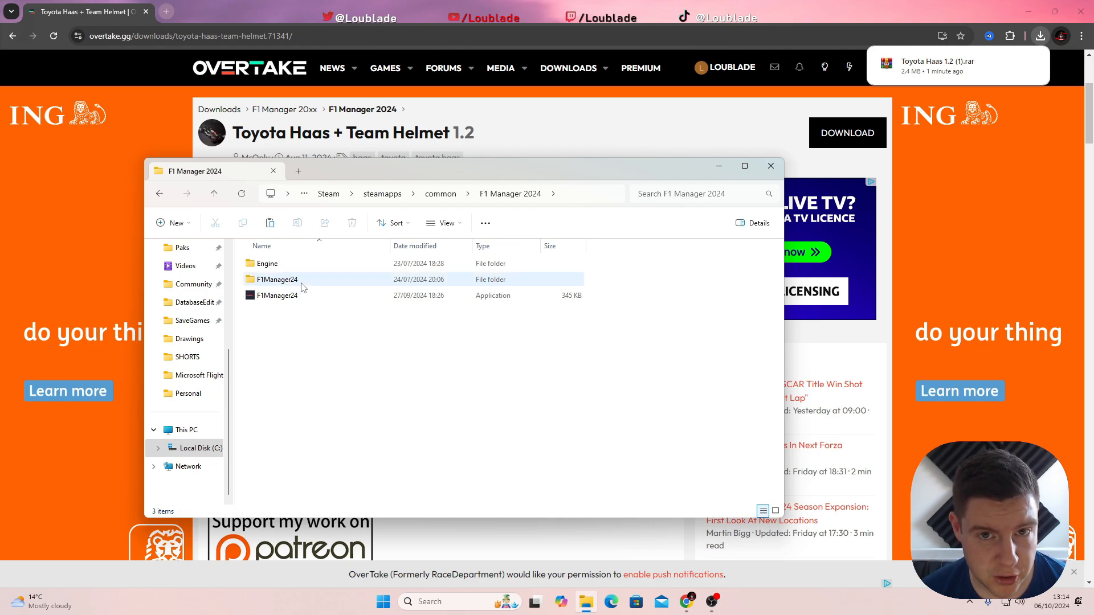
double_click(275, 279)
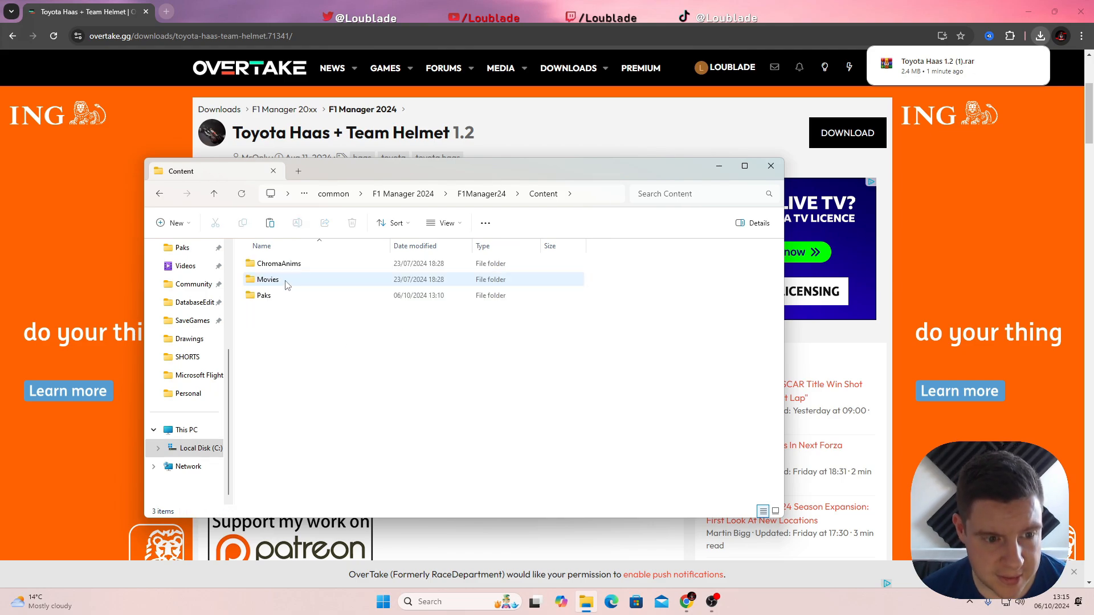
mouse_move(282, 296)
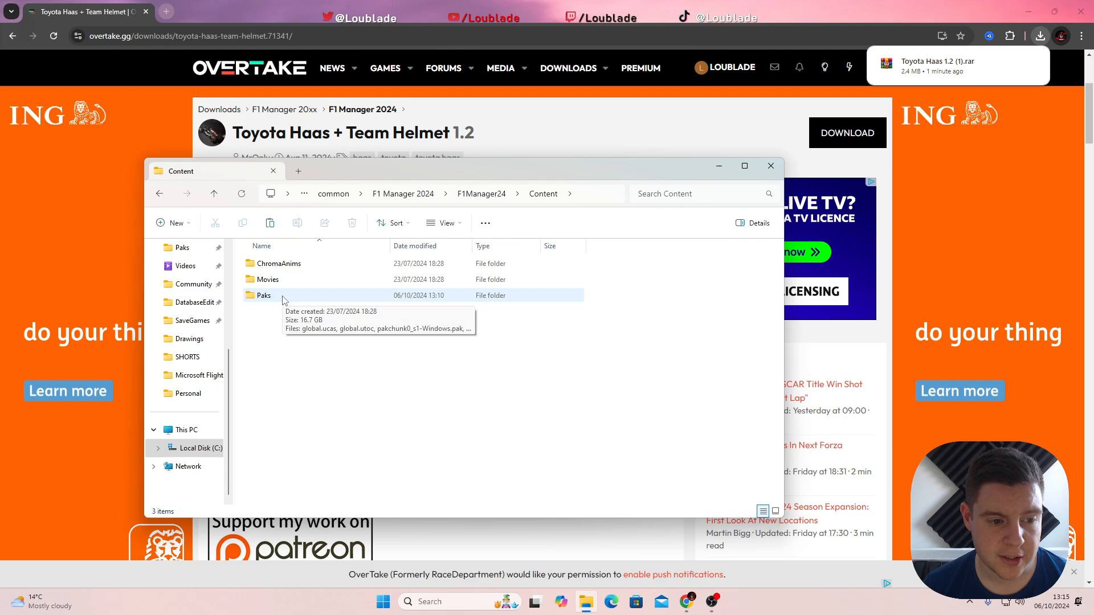
double_click(263, 296)
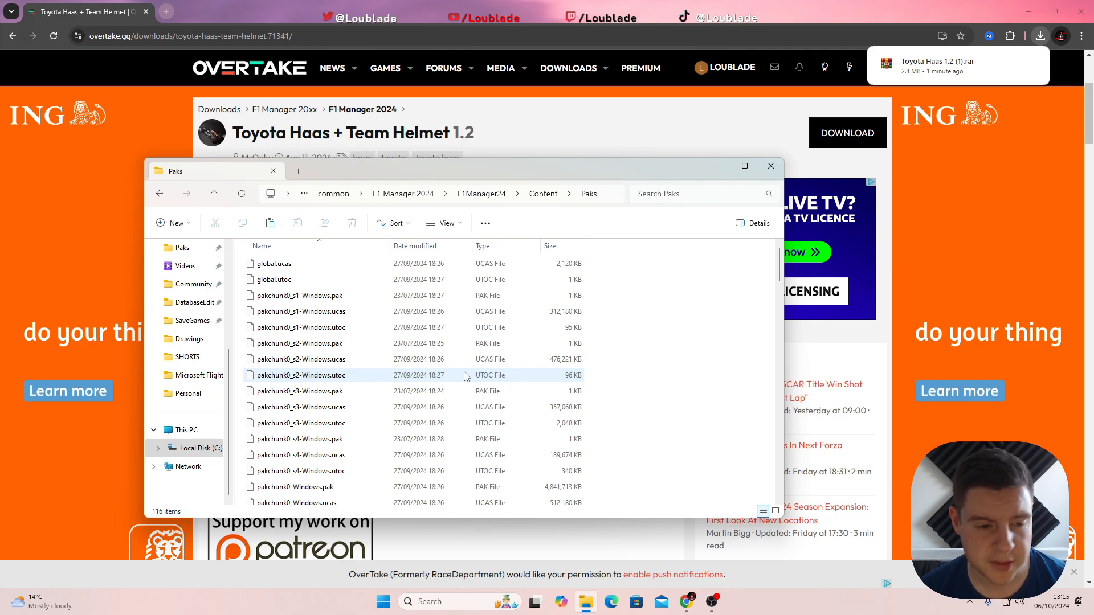
scroll("down", 3)
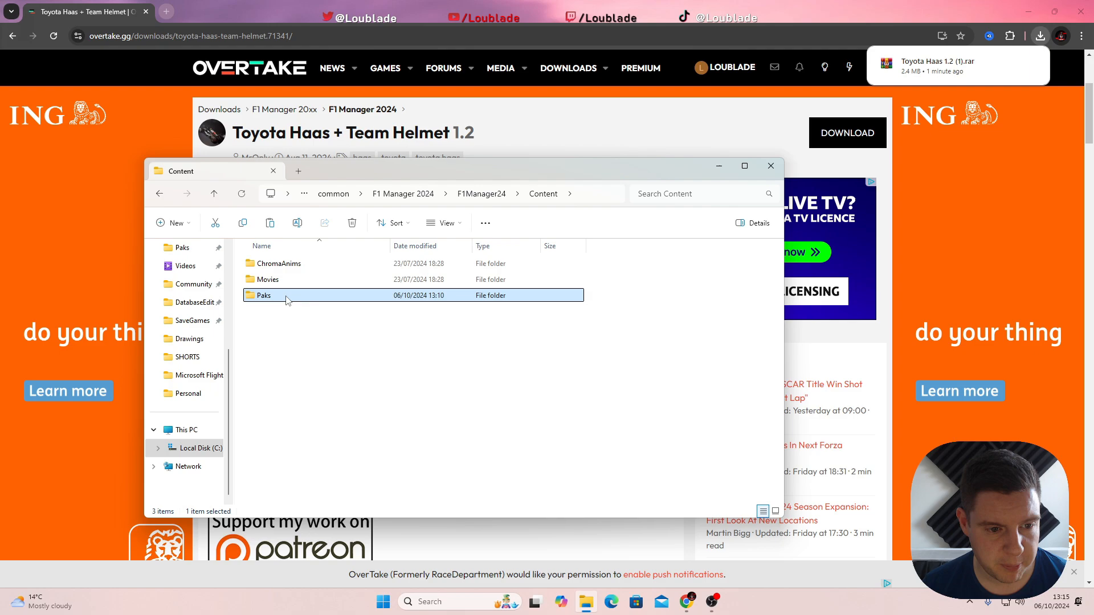
Paste the three Toyota Haas pakchunk5 livery files into the game's Paks folder.
right_click(263, 295)
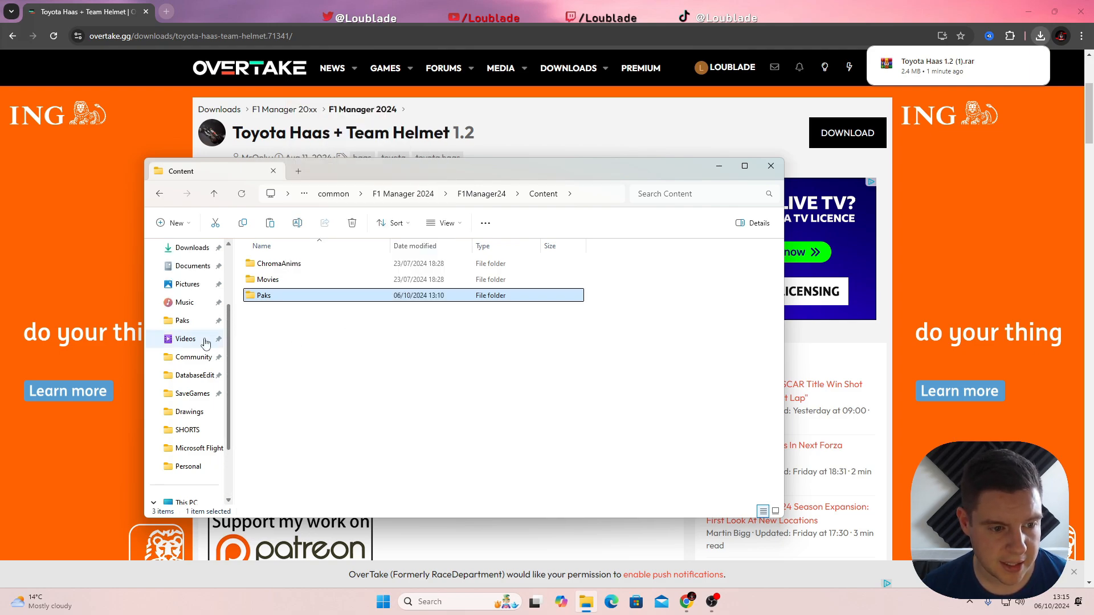
mouse_move(182, 321)
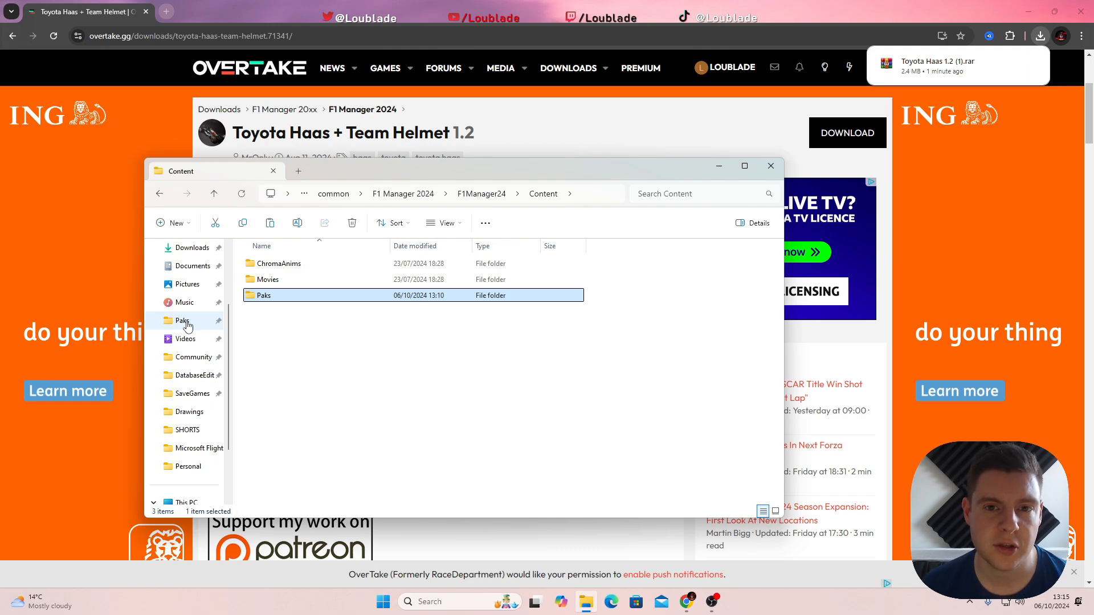
double_click(263, 296)
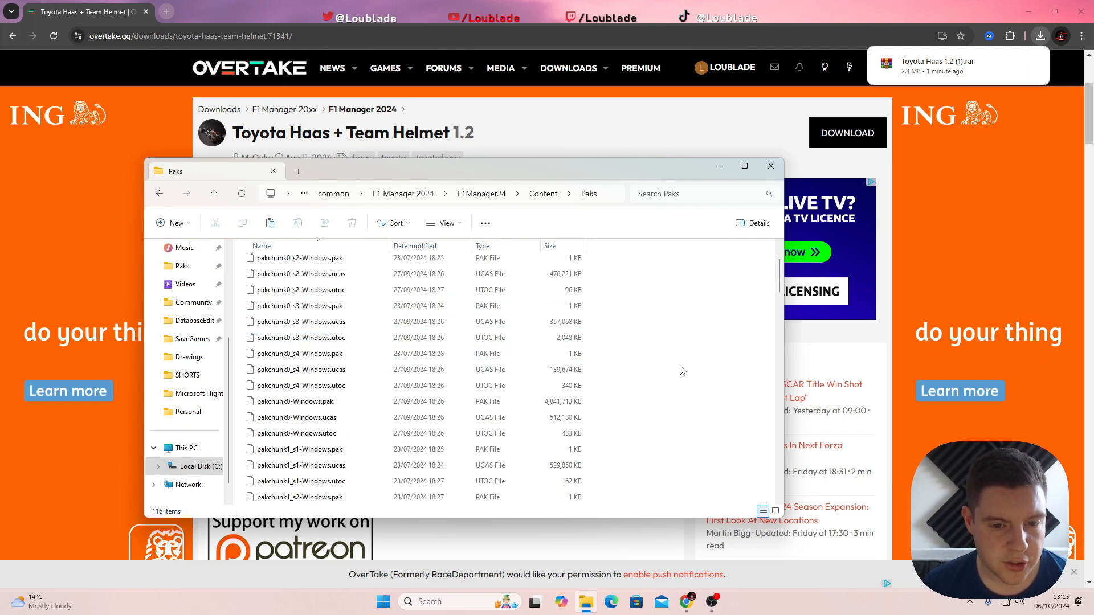
scroll("down", 3)
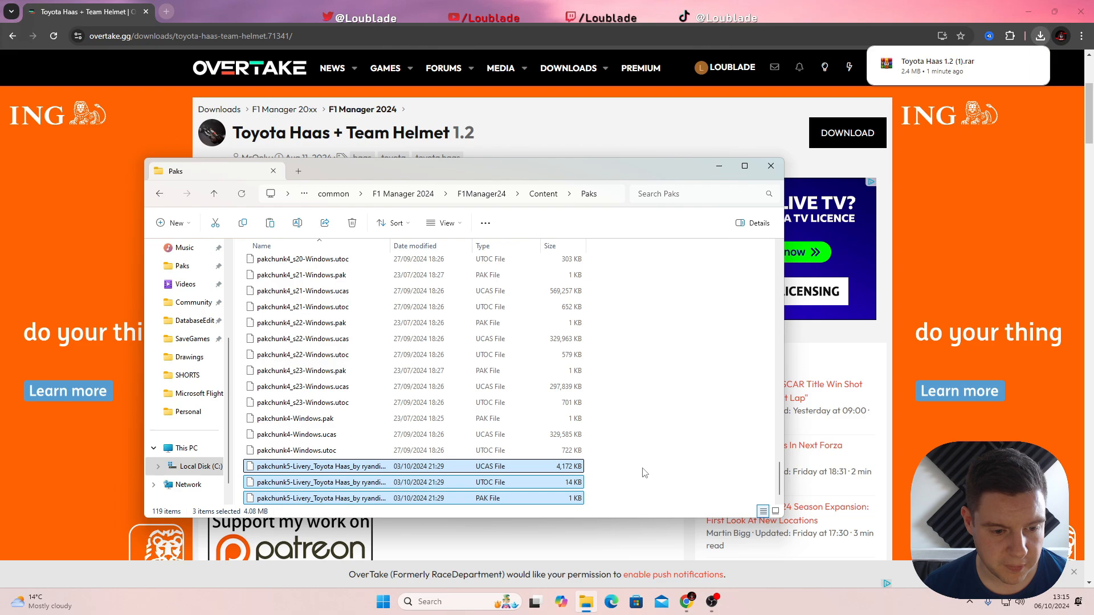
mouse_move(362, 474)
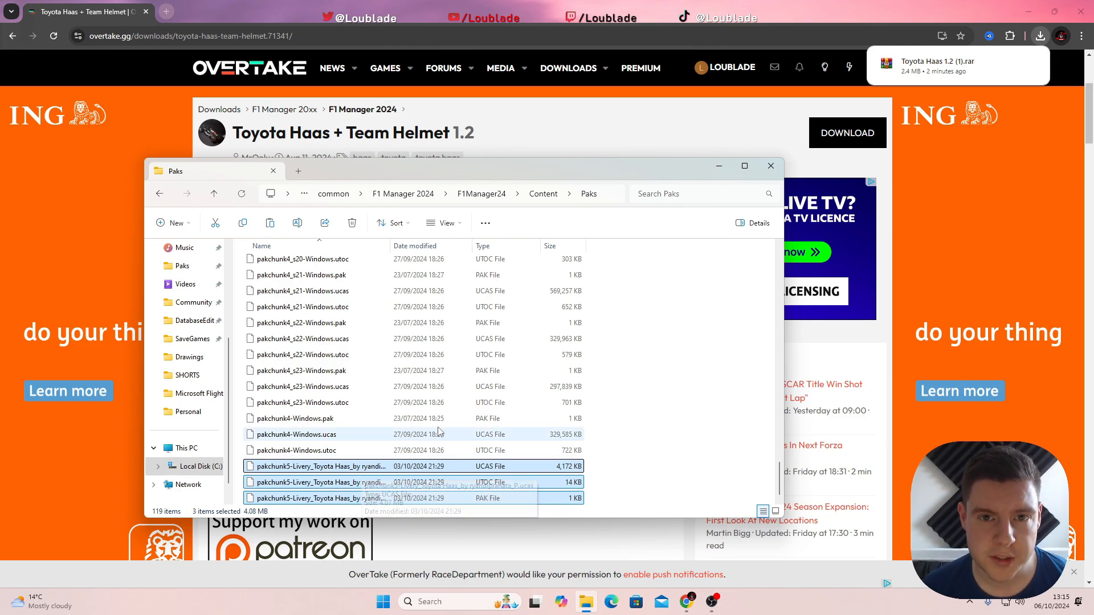
mouse_move(635, 395)
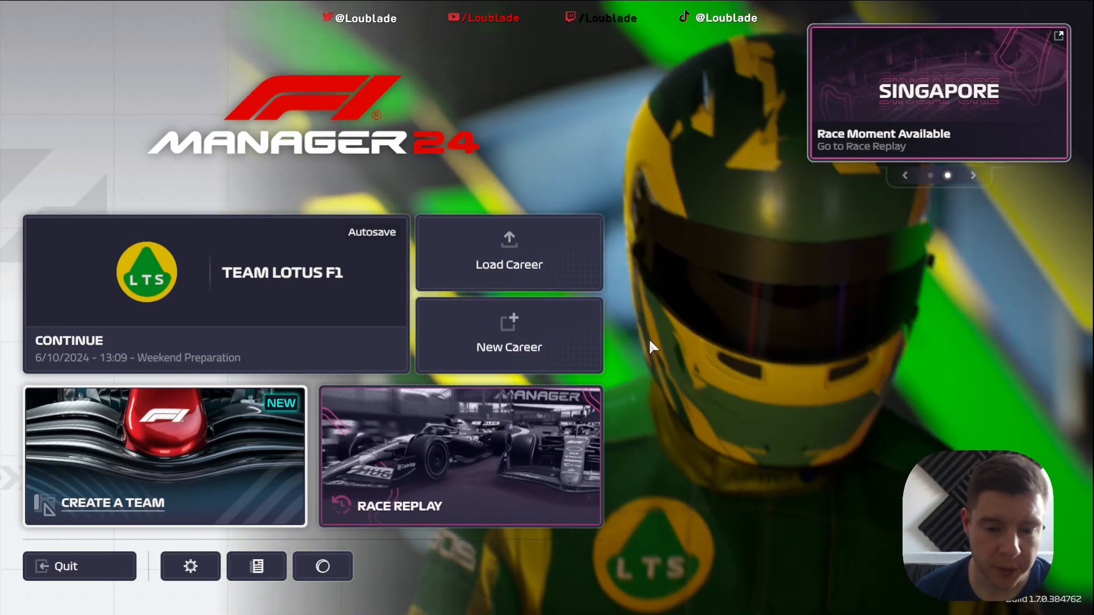
mouse_move(508, 335)
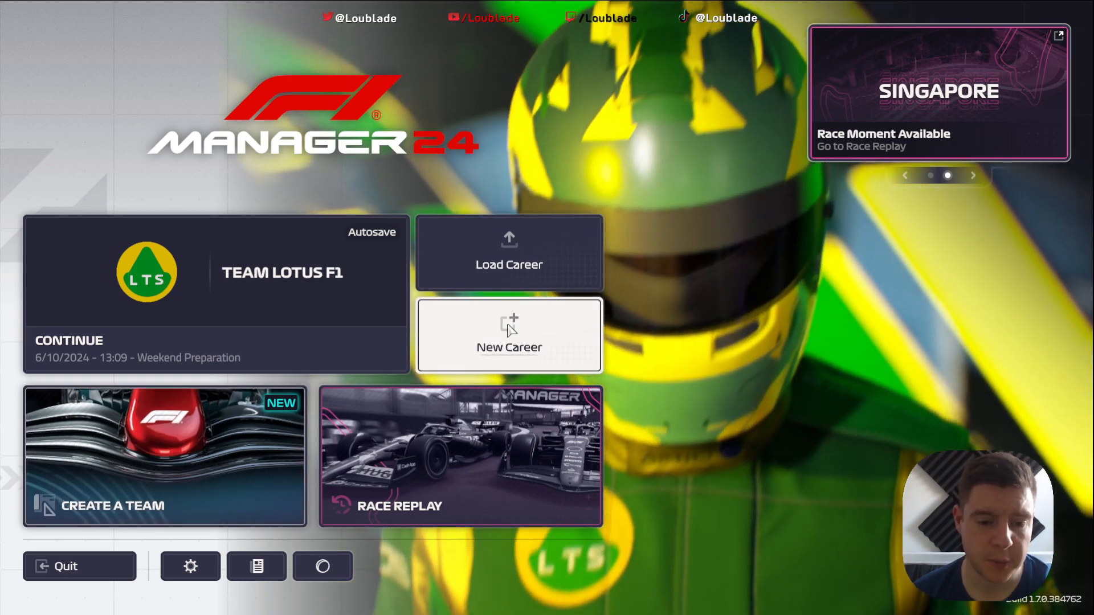
Start a New Career from the F1 Manager 24 main menu.
left_click(508, 336)
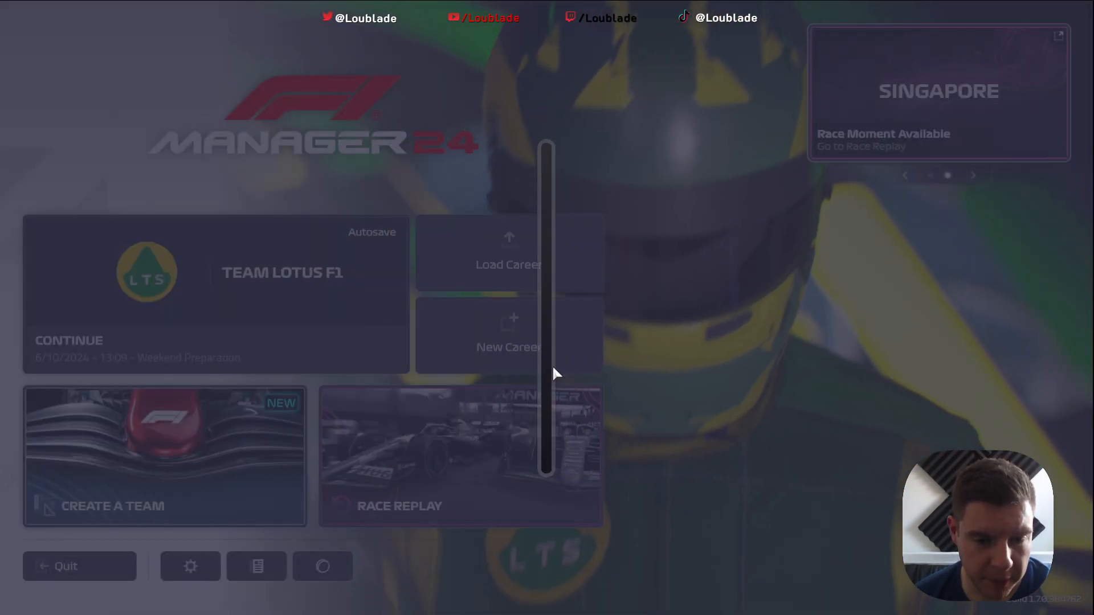
left_click(508, 334)
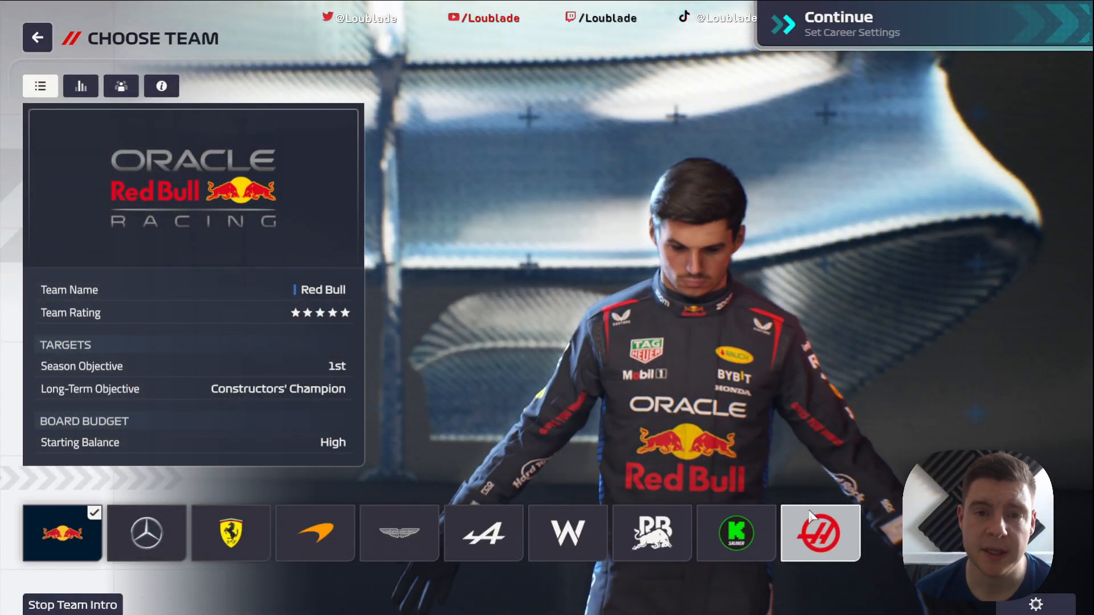
Choose Haas on the team selection screen to show the Toyota GR Haas livery, stopping its intro.
left_click(820, 532)
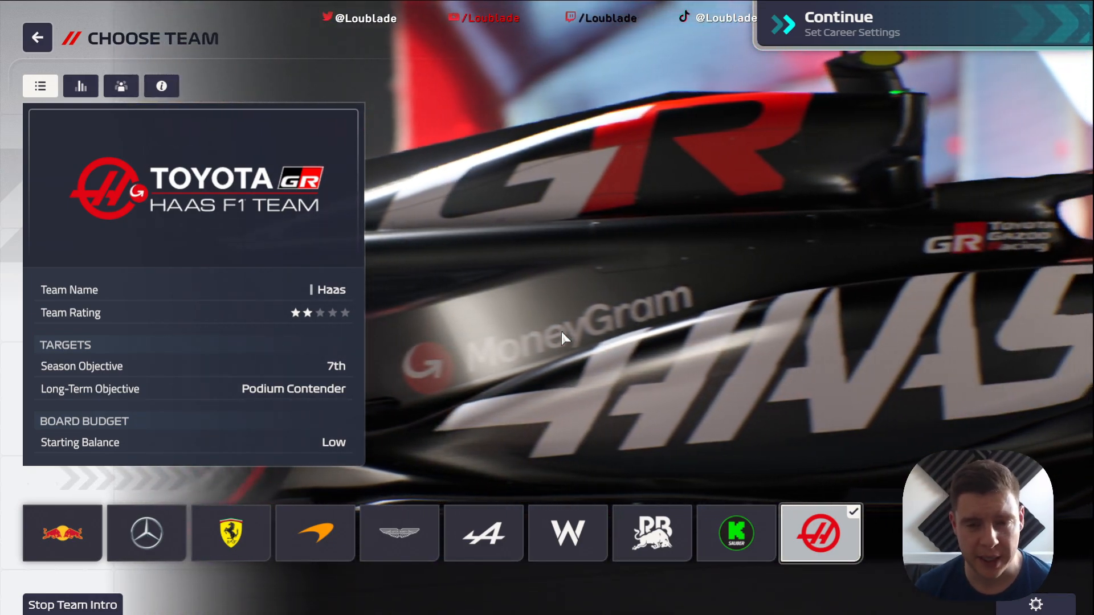
left_click(72, 604)
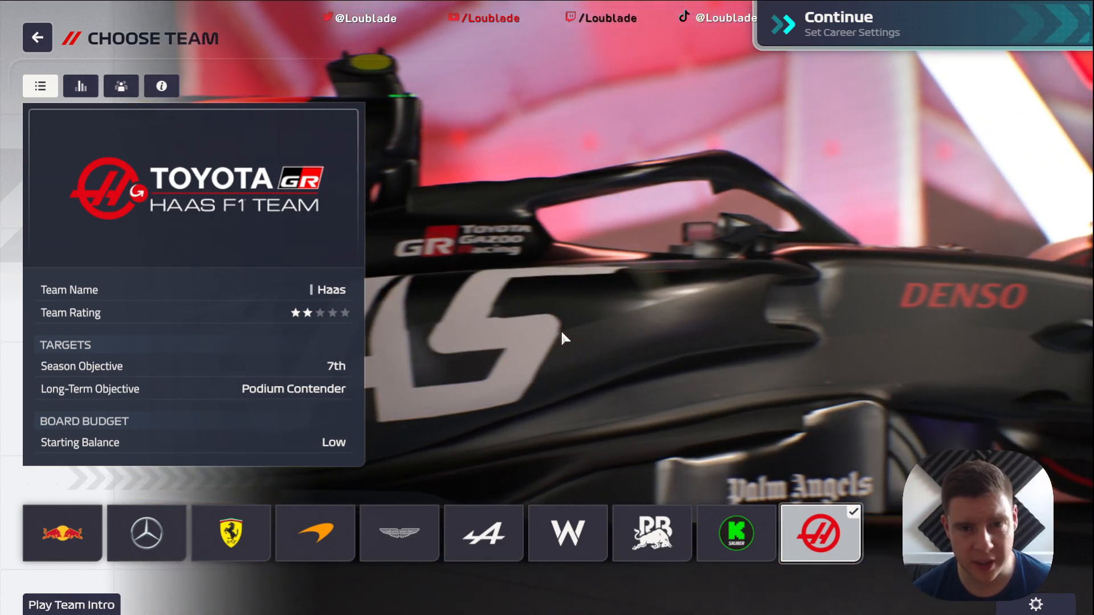